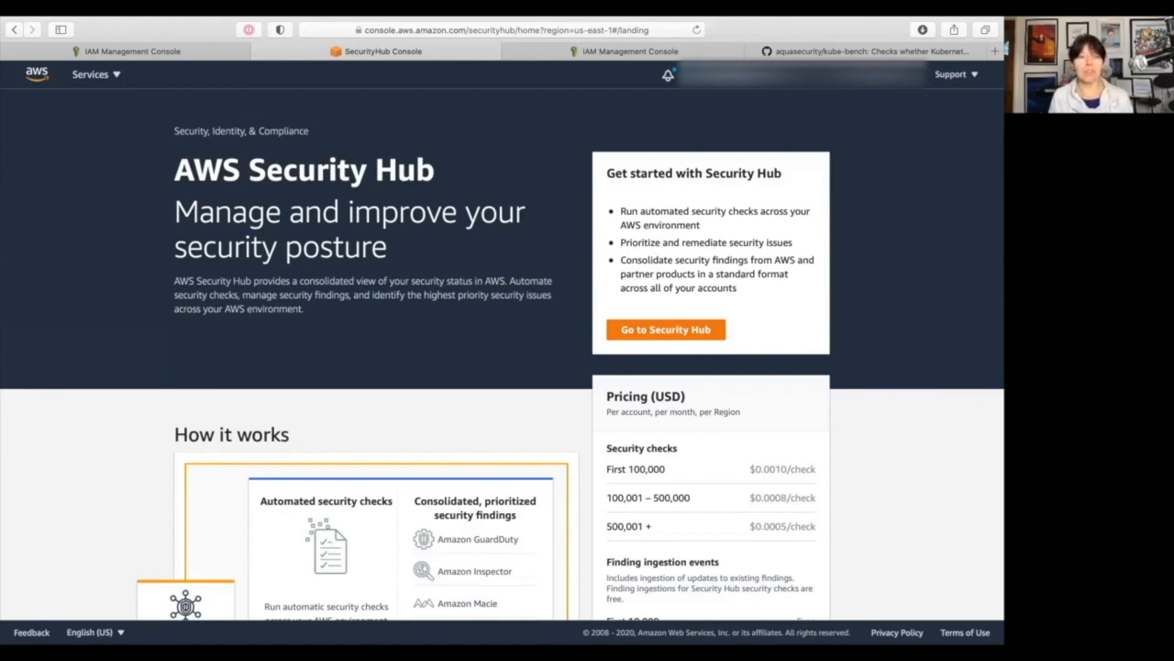
mouse_move(737, 332)
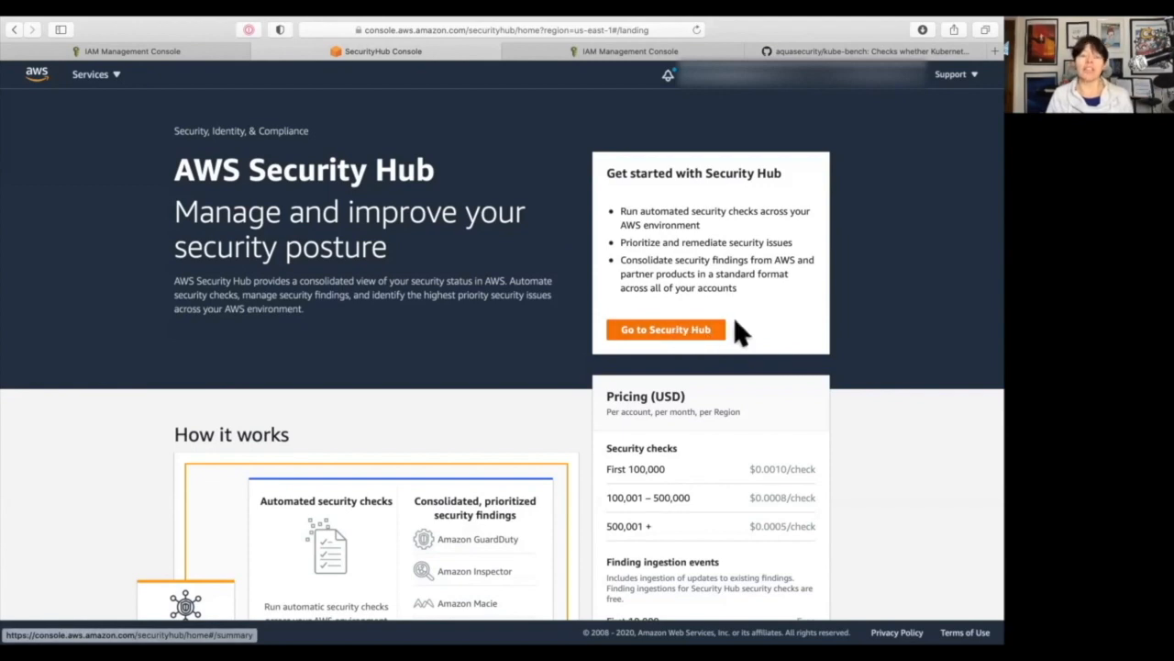
Enter the Security Hub console Summary page from the welcome page.
left_click(664, 331)
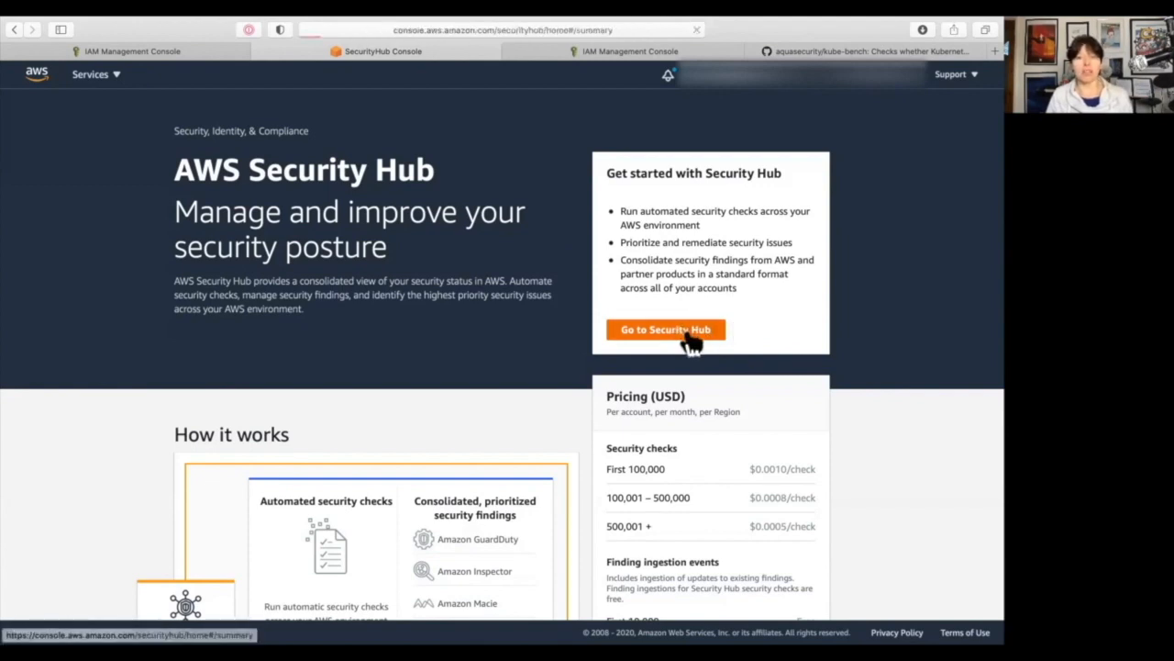
left_click(664, 330)
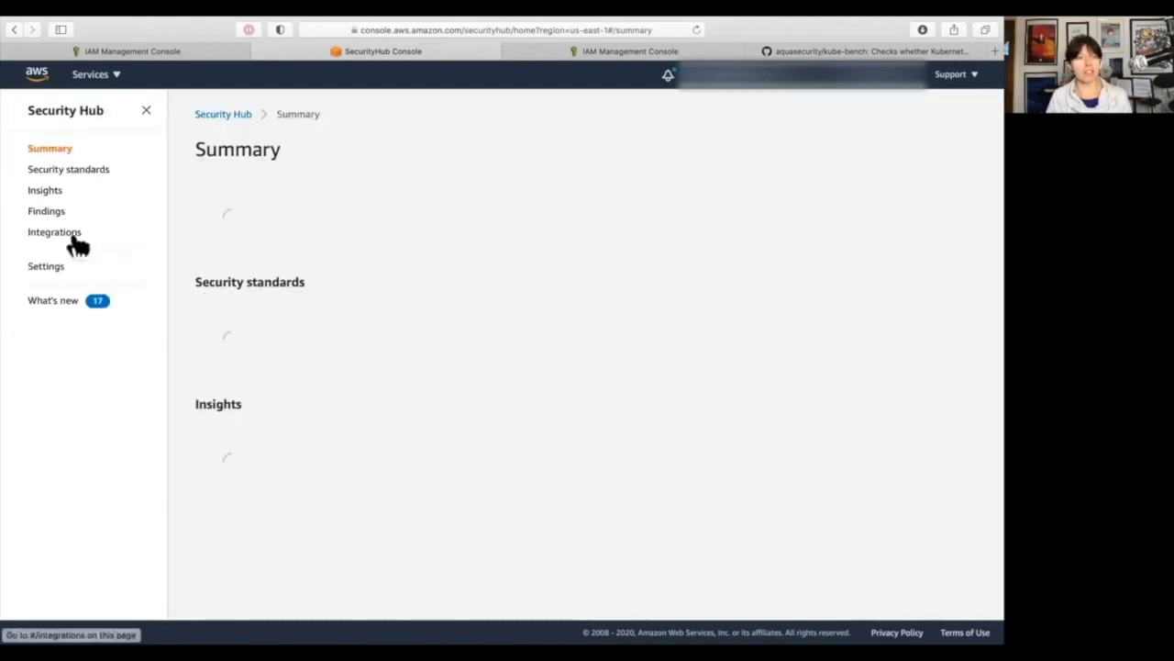
Filter the Integrations list by 'kube' to reveal the Aqua Security: Kube-bench card.
left_click(55, 231)
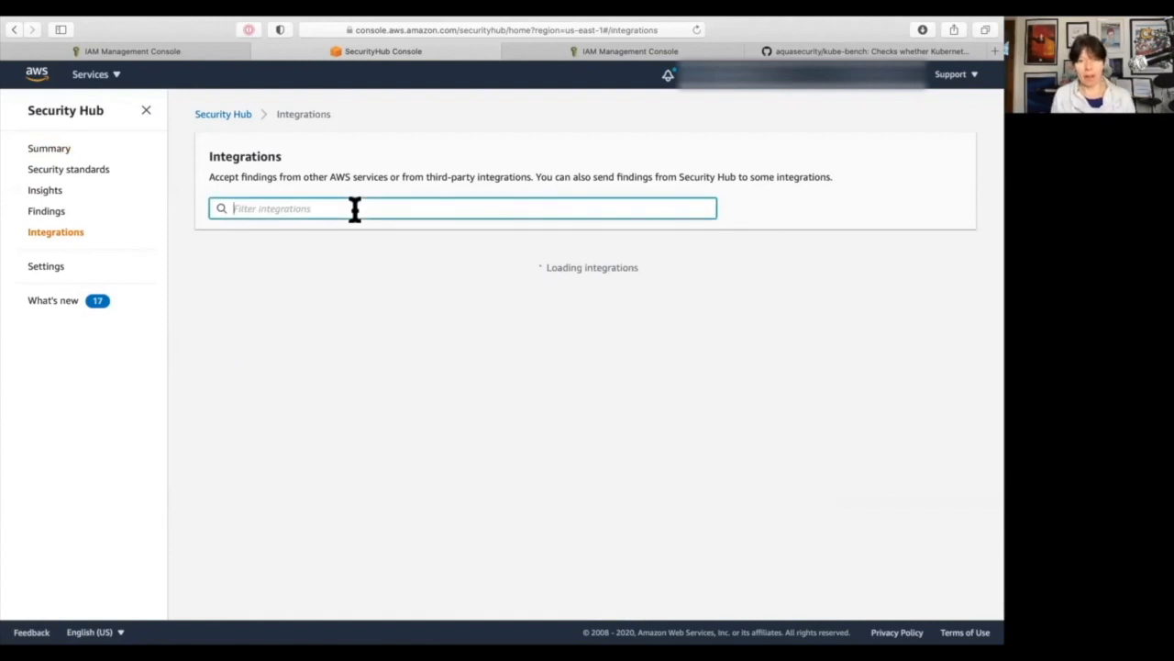
type("kube")
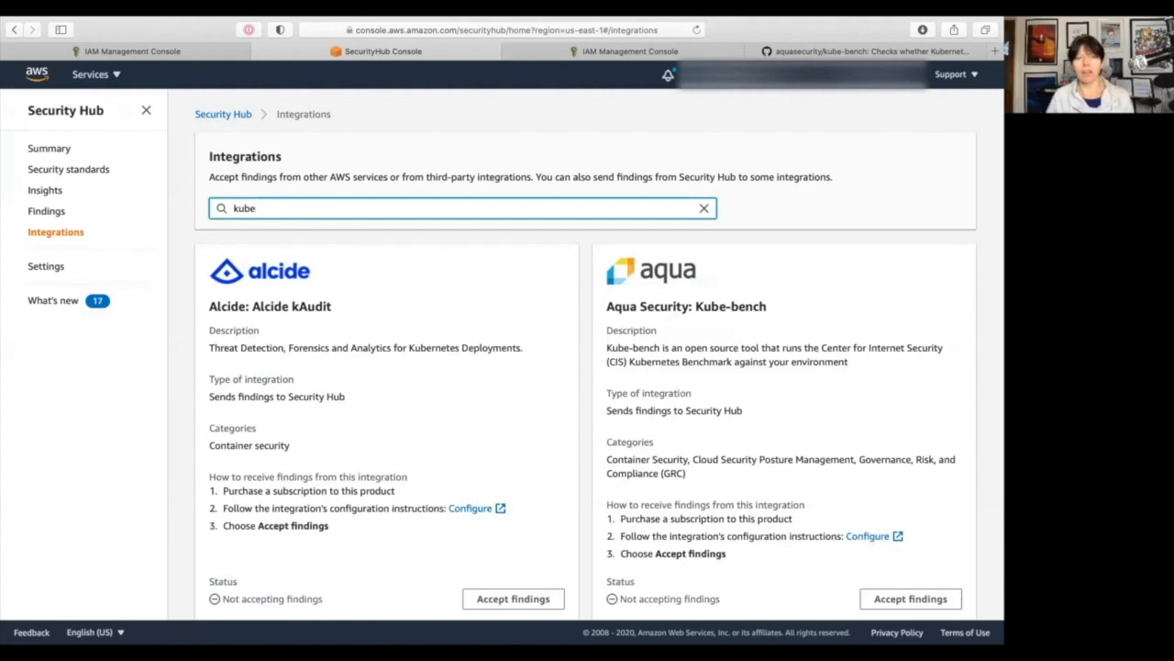
mouse_move(550, 330)
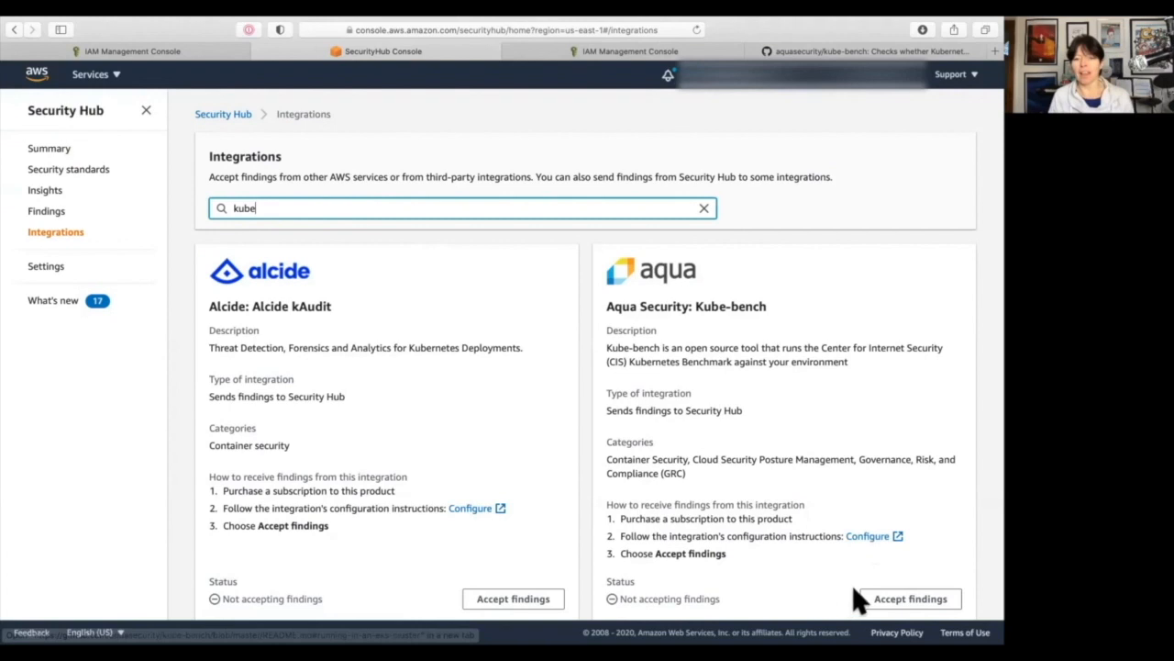
scroll("down", 3)
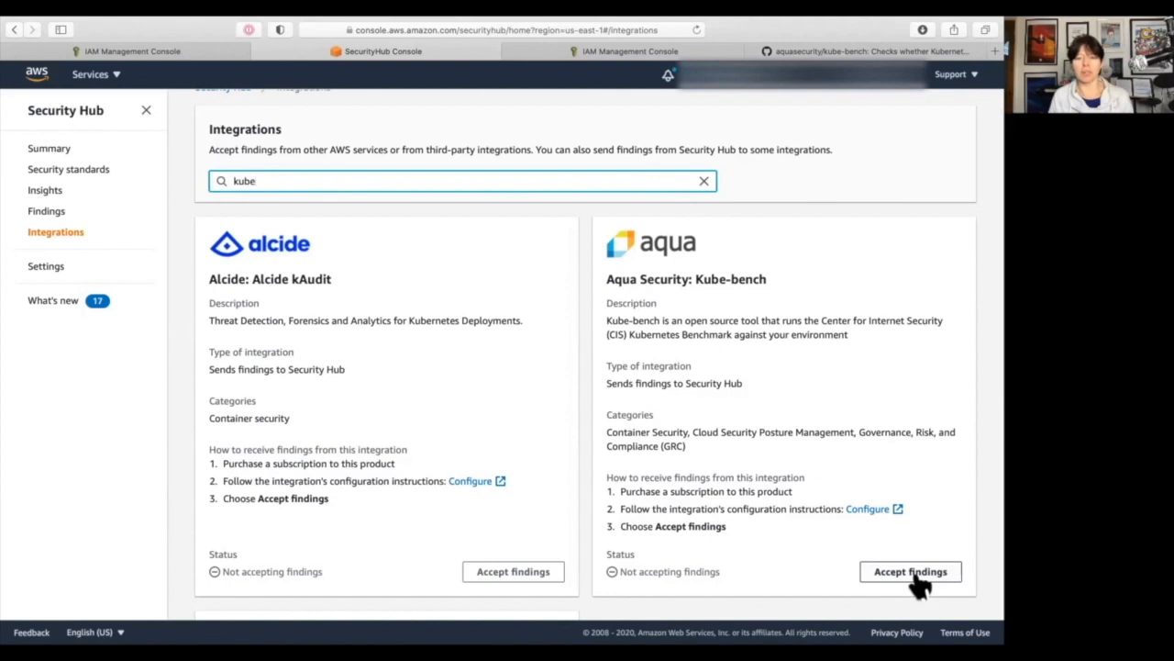
Accept findings from the Aqua Security: Kube-bench integration and confirm the policy.
left_click(910, 571)
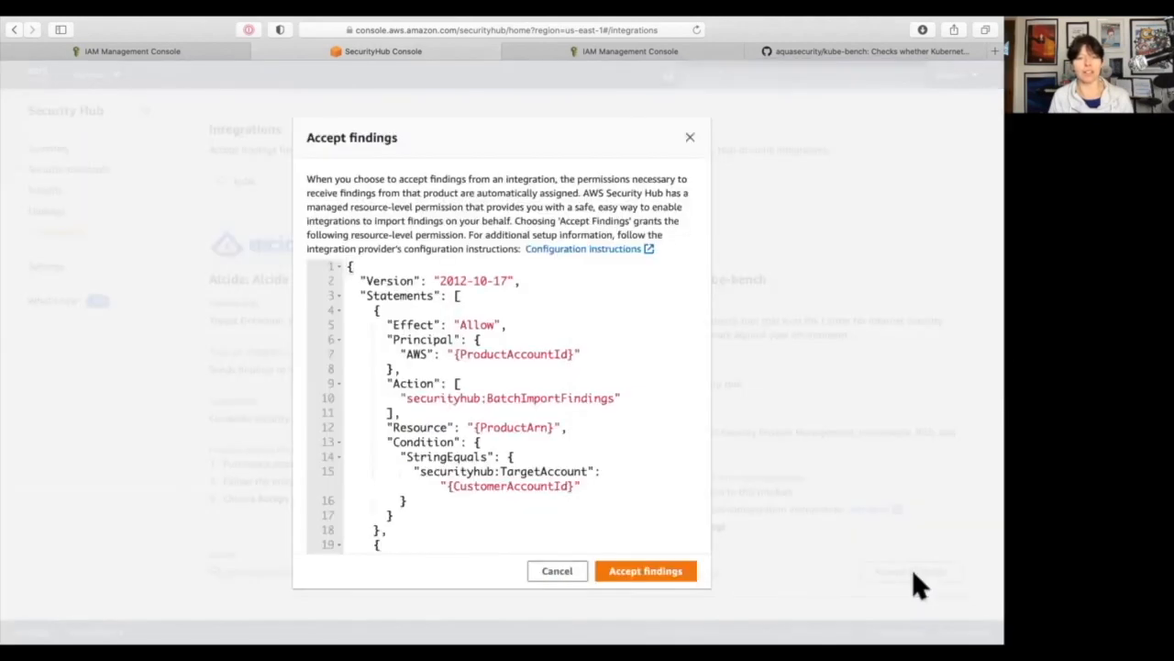
mouse_move(415, 250)
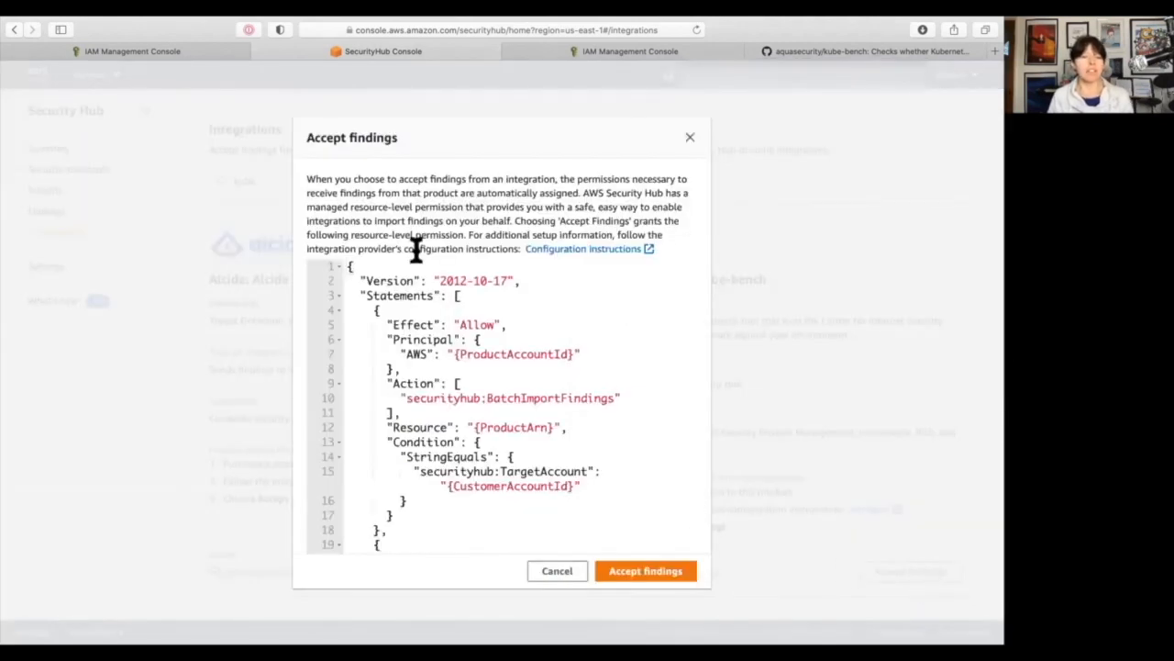
mouse_move(587, 285)
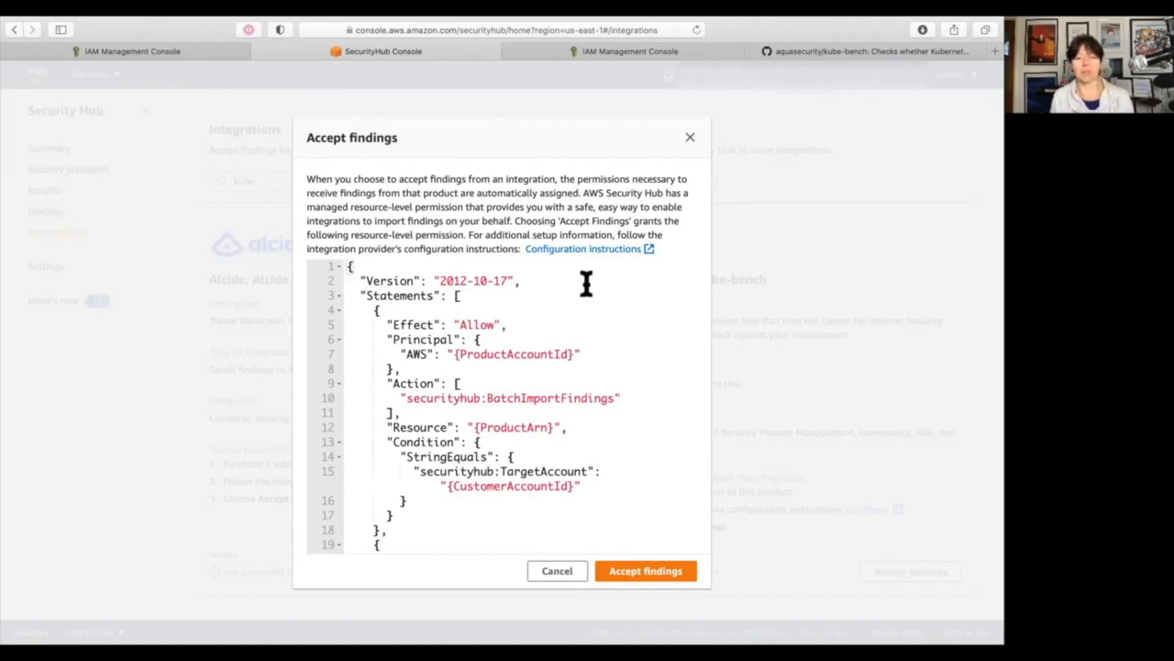
mouse_move(631, 397)
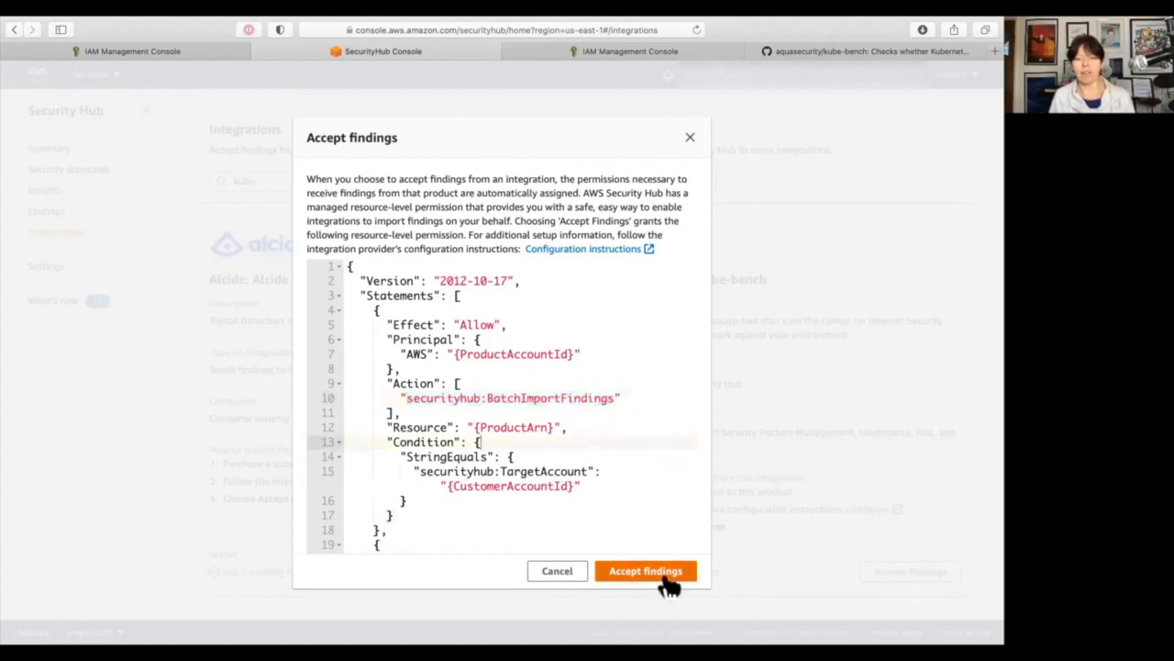
left_click(646, 569)
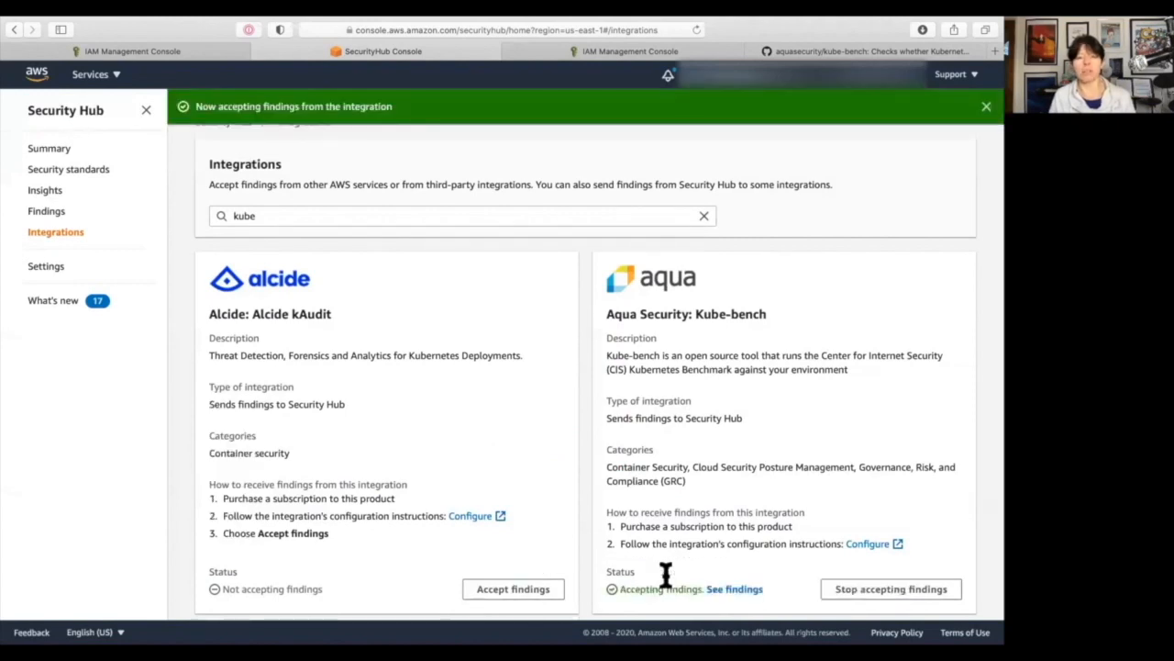
mouse_move(179, 147)
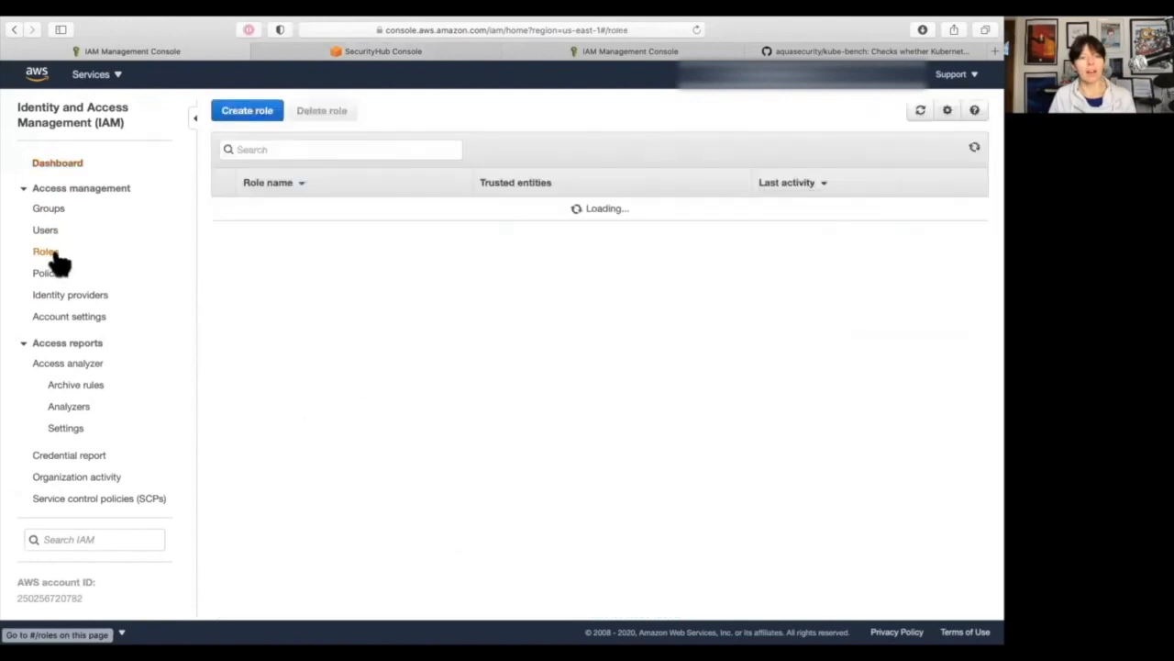
Find the liz-cluster nodegroup NodeInstanceRole and show all three attached policies.
left_click(44, 251)
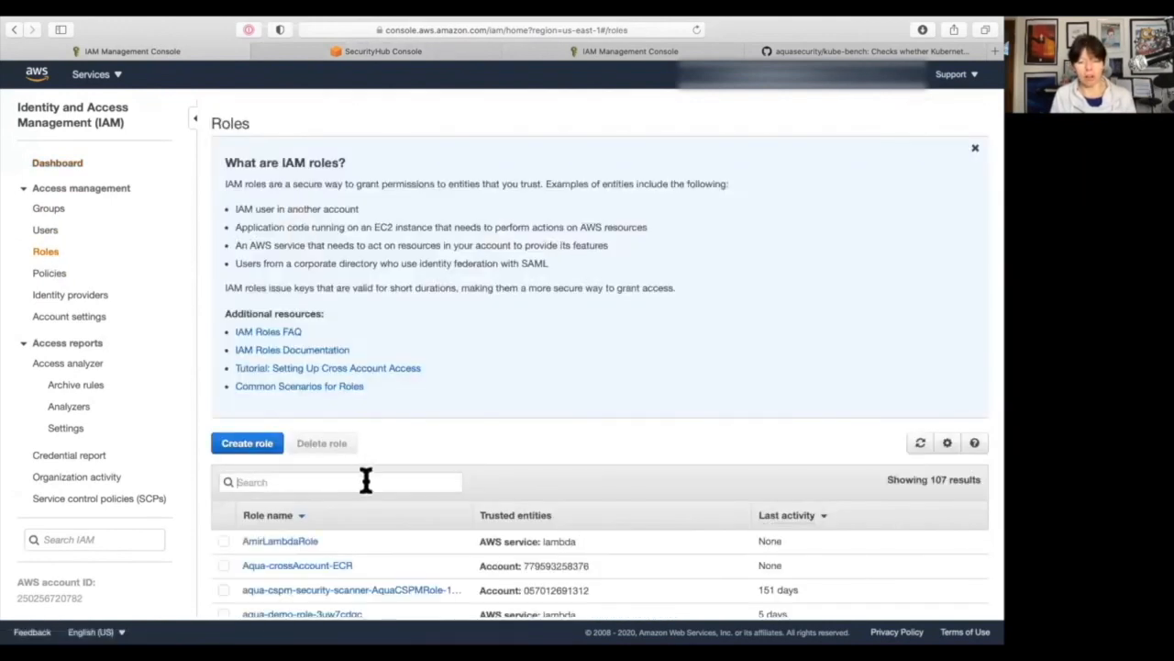
type("liz-chu")
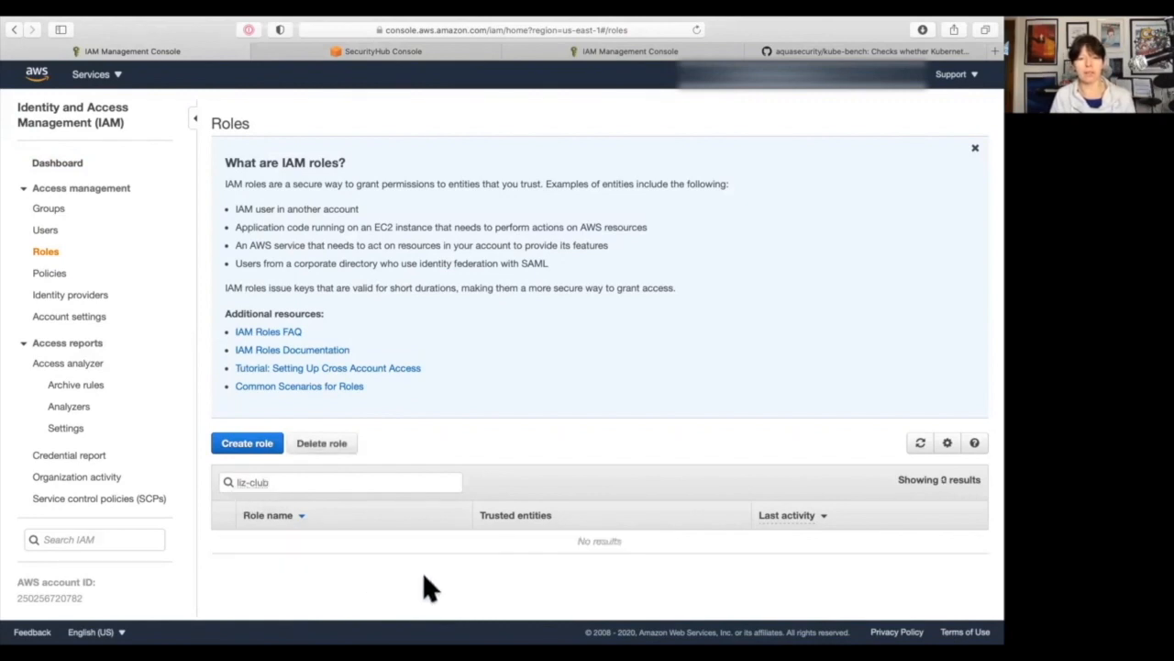
left_click(345, 480)
type("s")
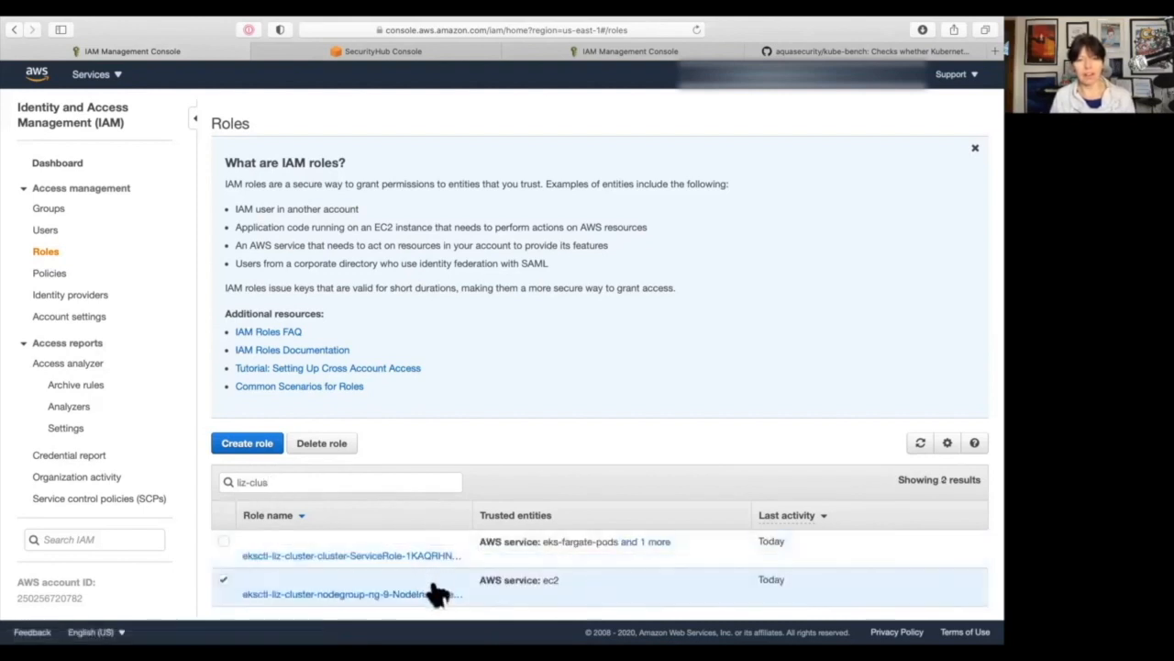
left_click(334, 592)
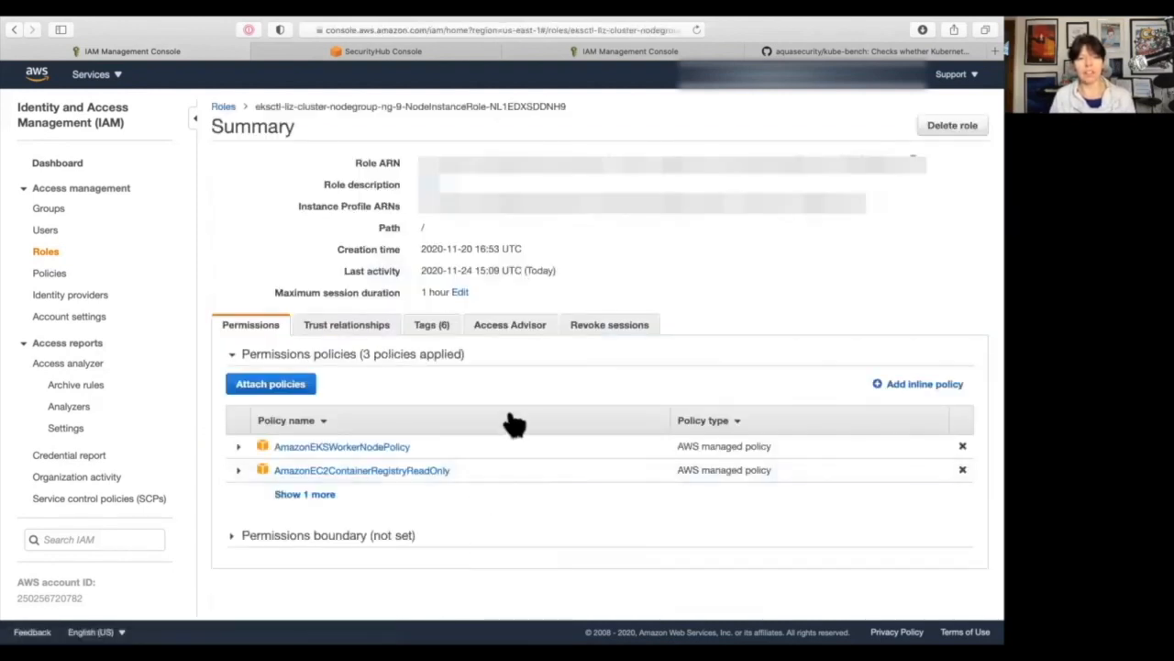
left_click(305, 494)
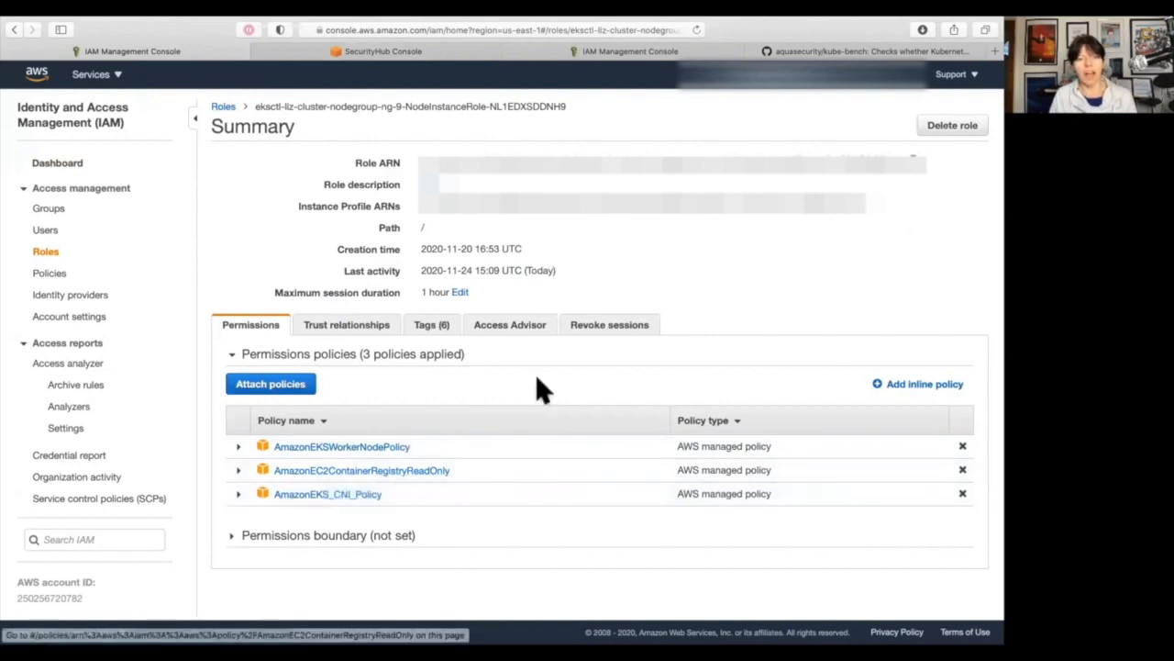
mouse_move(950, 404)
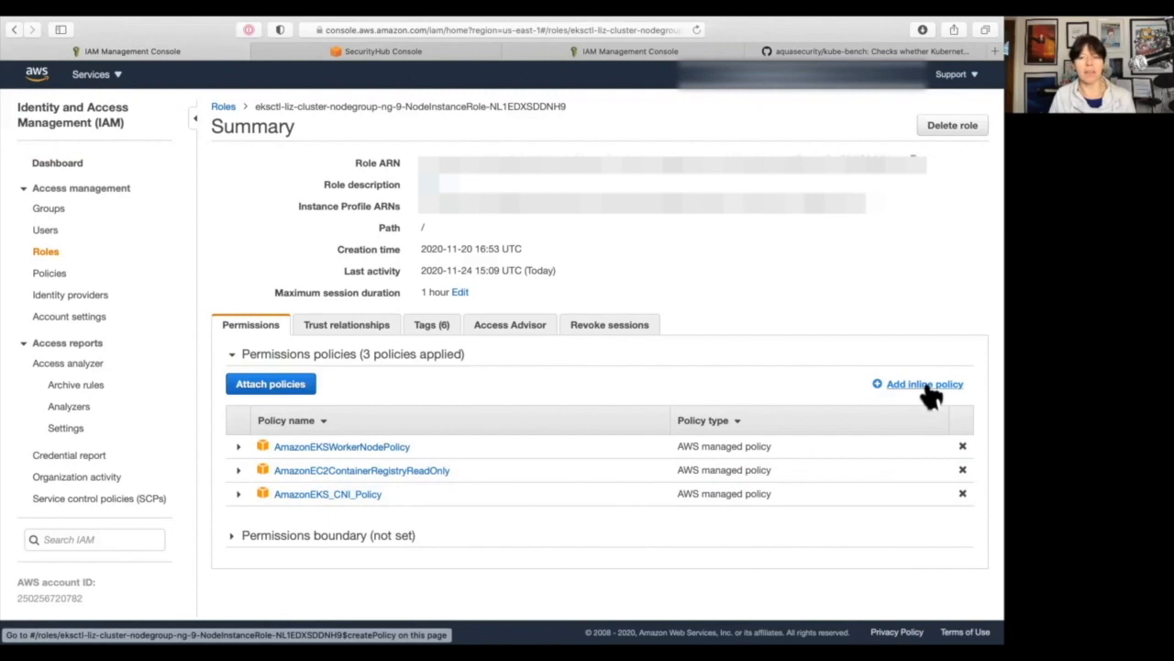
Write an inline JSON policy allowing securityhub:BatchImportFindings on the kube-bench product ARN.
left_click(925, 384)
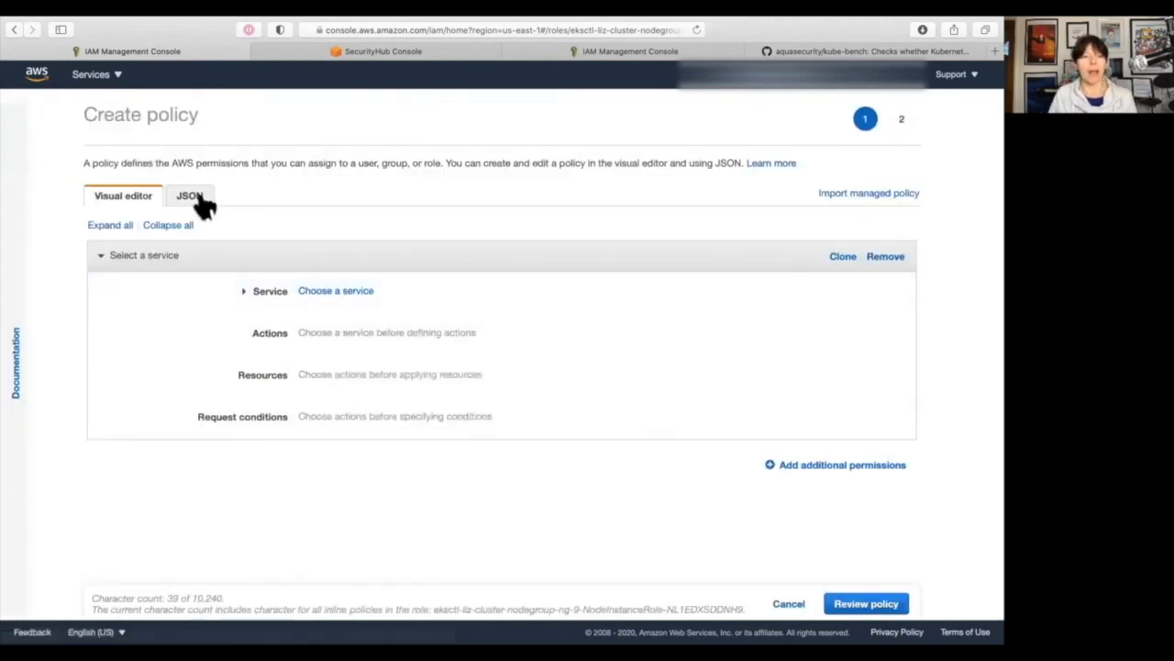
left_click(190, 194)
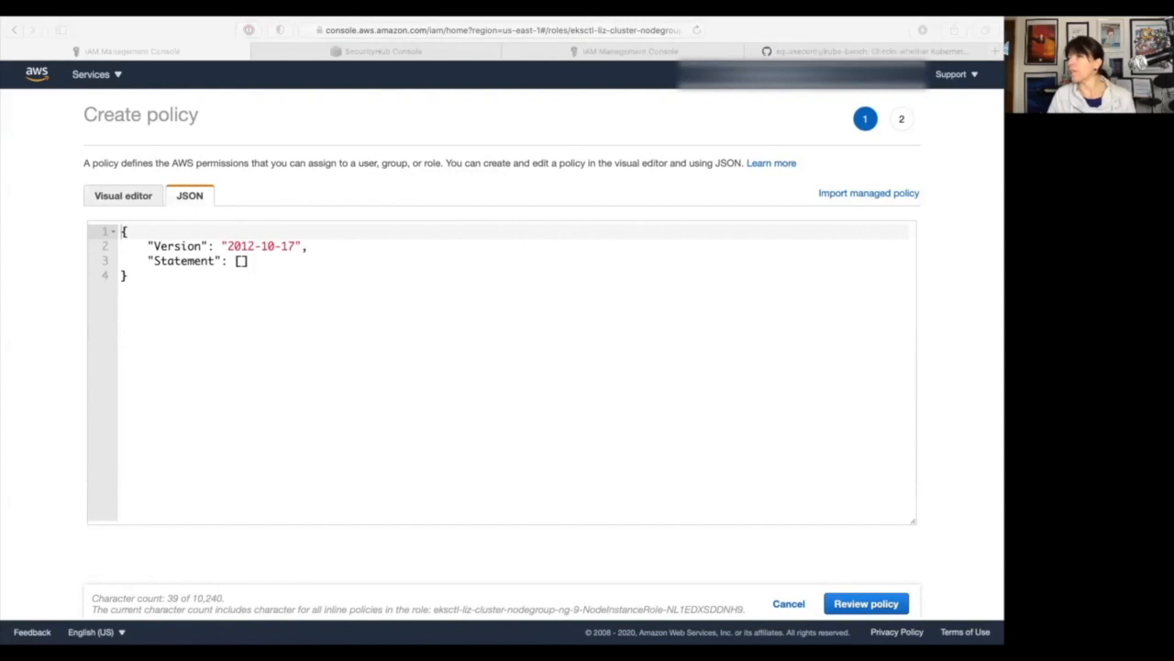
mouse_move(633, 425)
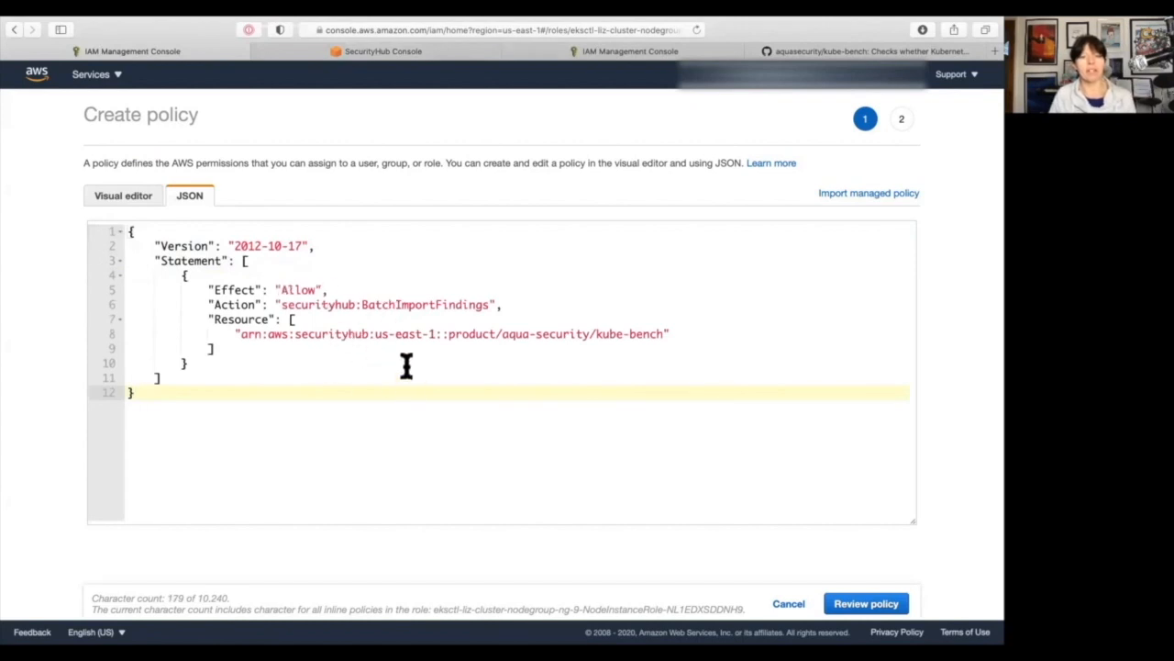
double_click(422, 305)
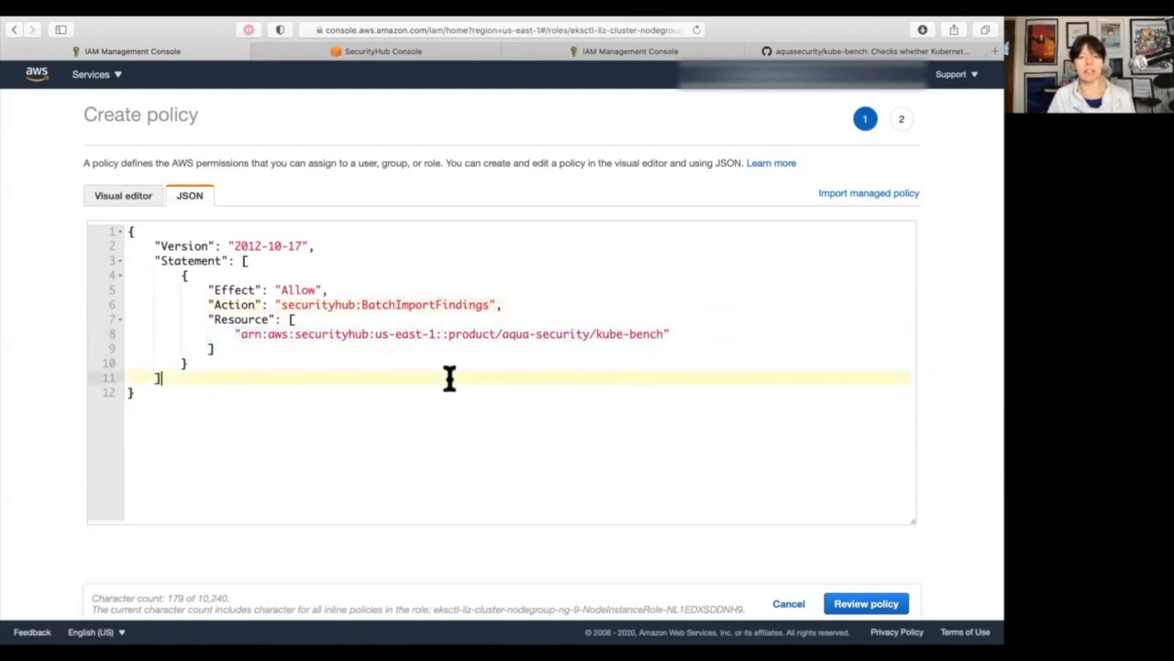
mouse_move(444, 345)
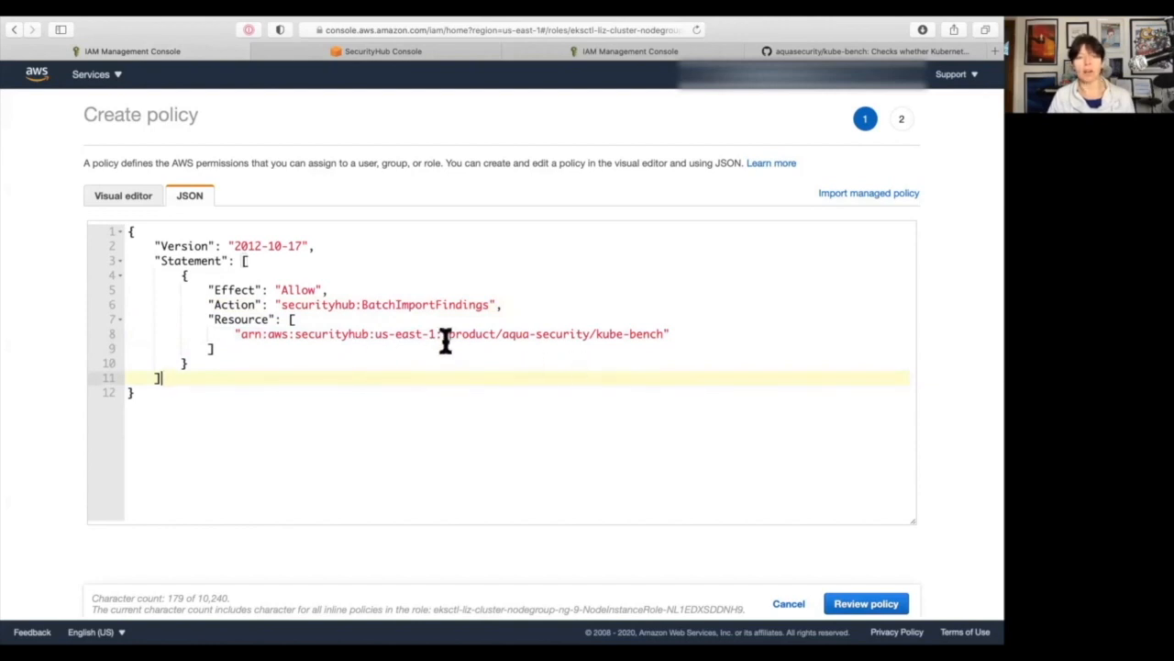
double_click(402, 334)
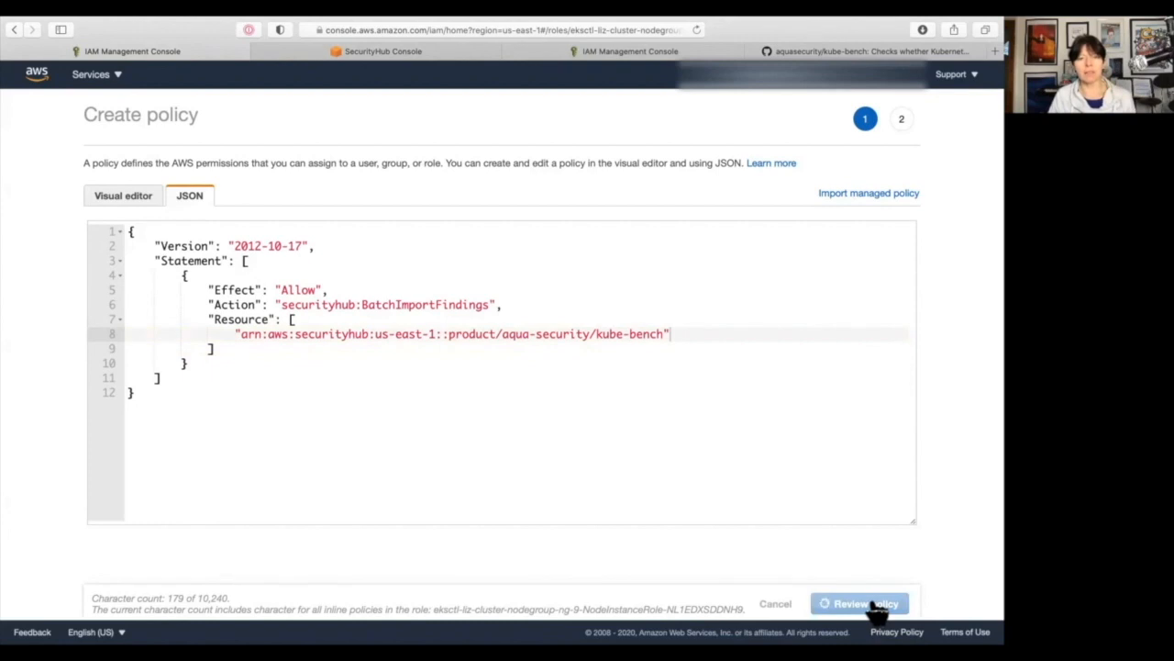
Review the policy and name it KubeBenchSecurityHubImportFinding.
left_click(859, 603)
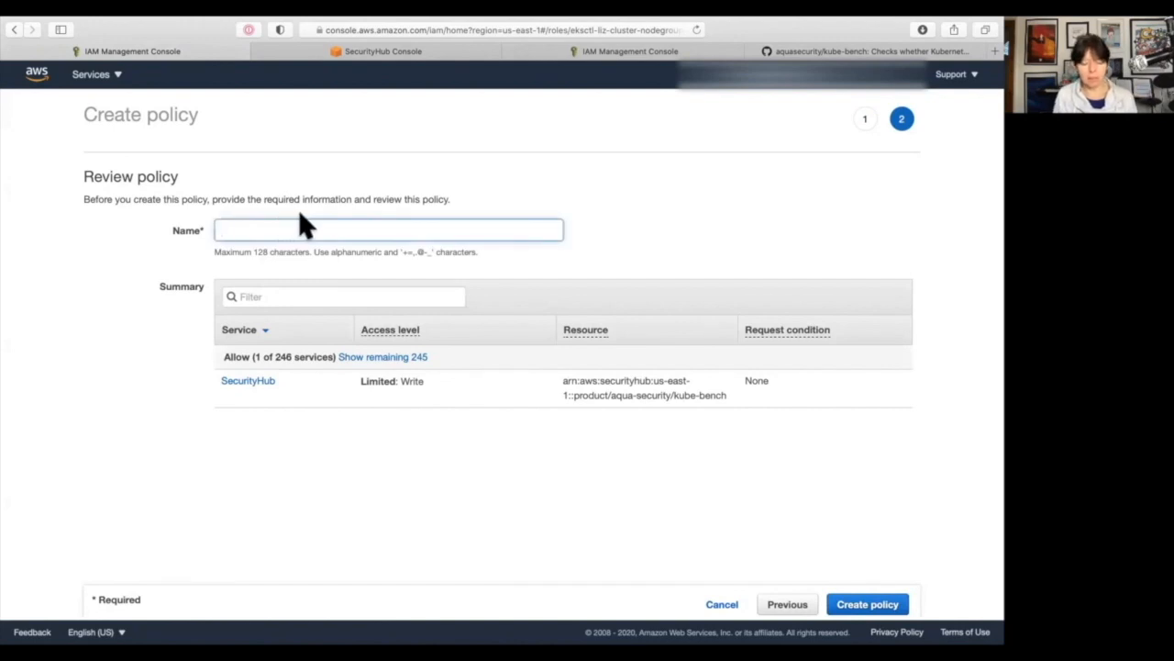
type("Kube")
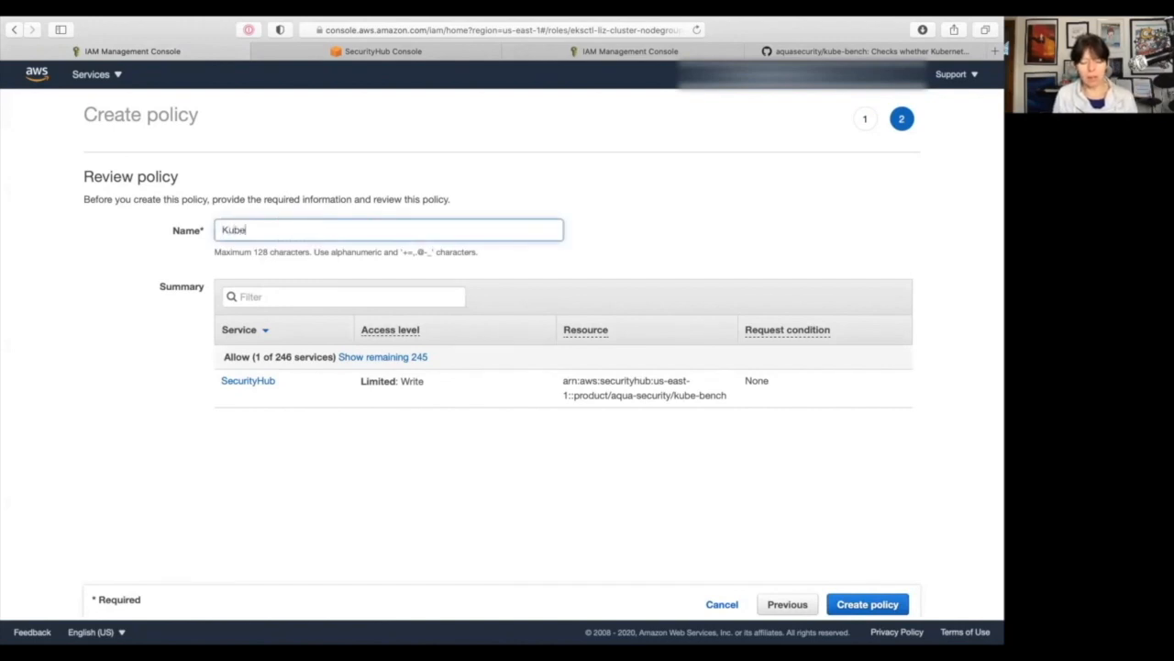
type("Bench")
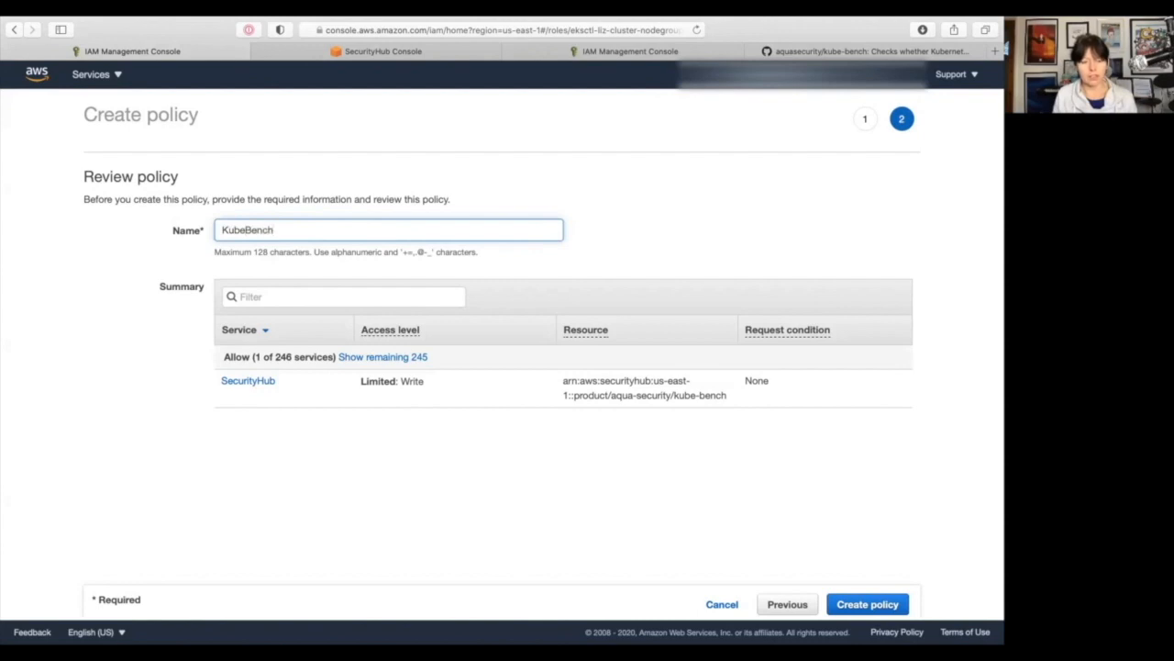
type("Security")
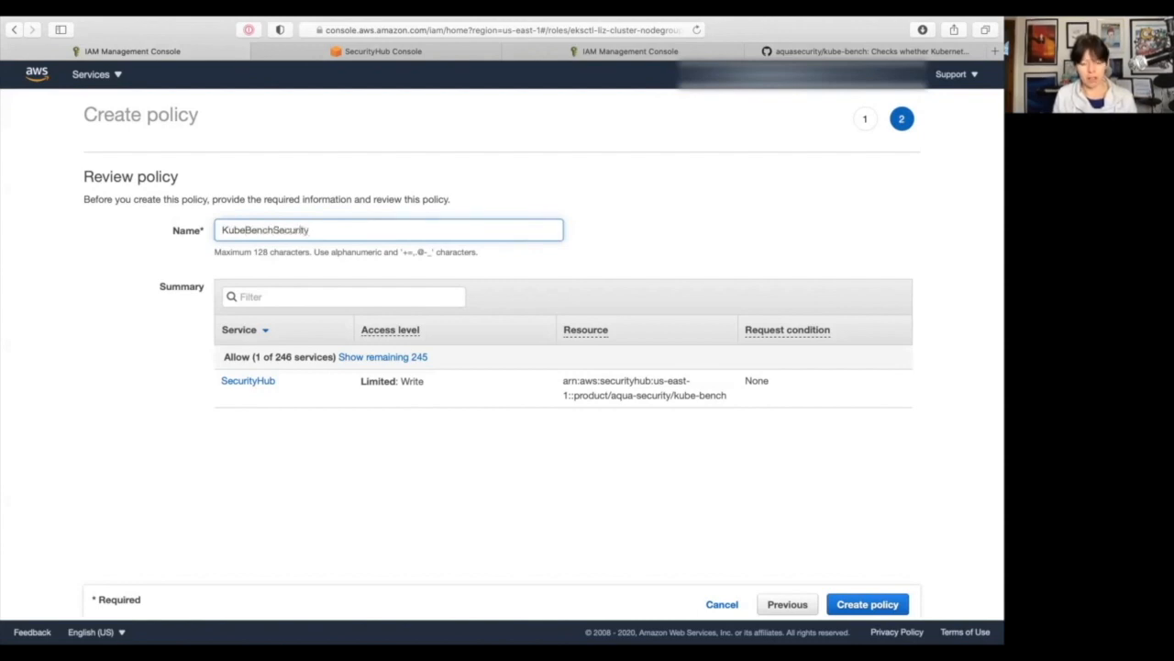
type("HubIm")
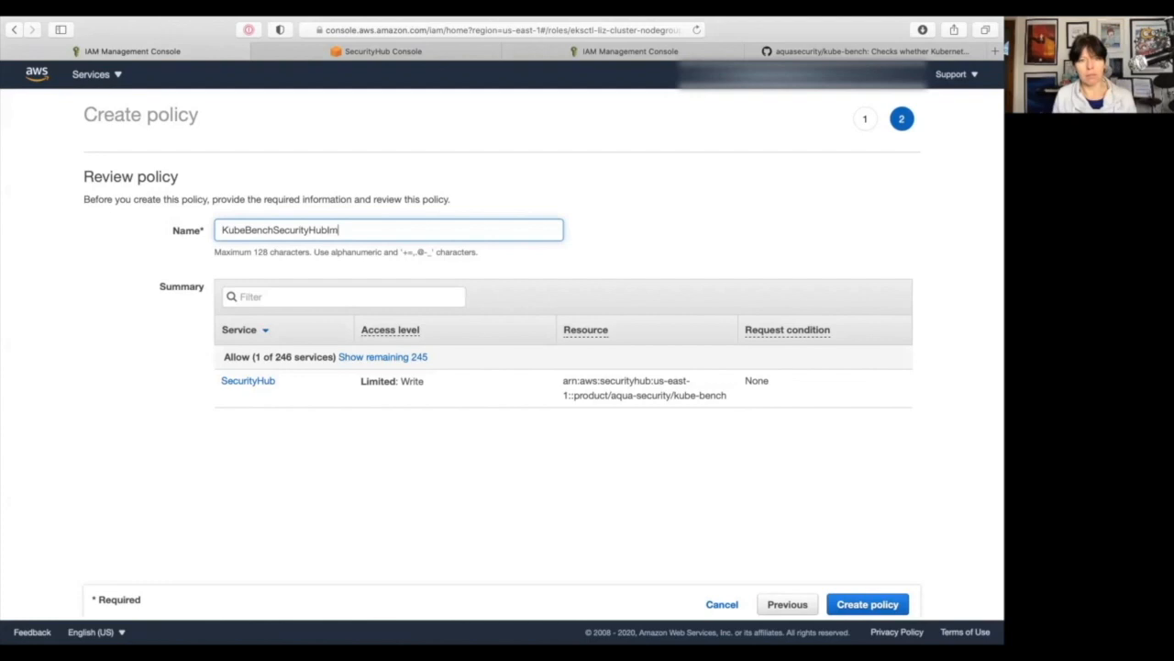
type("ImportFinding")
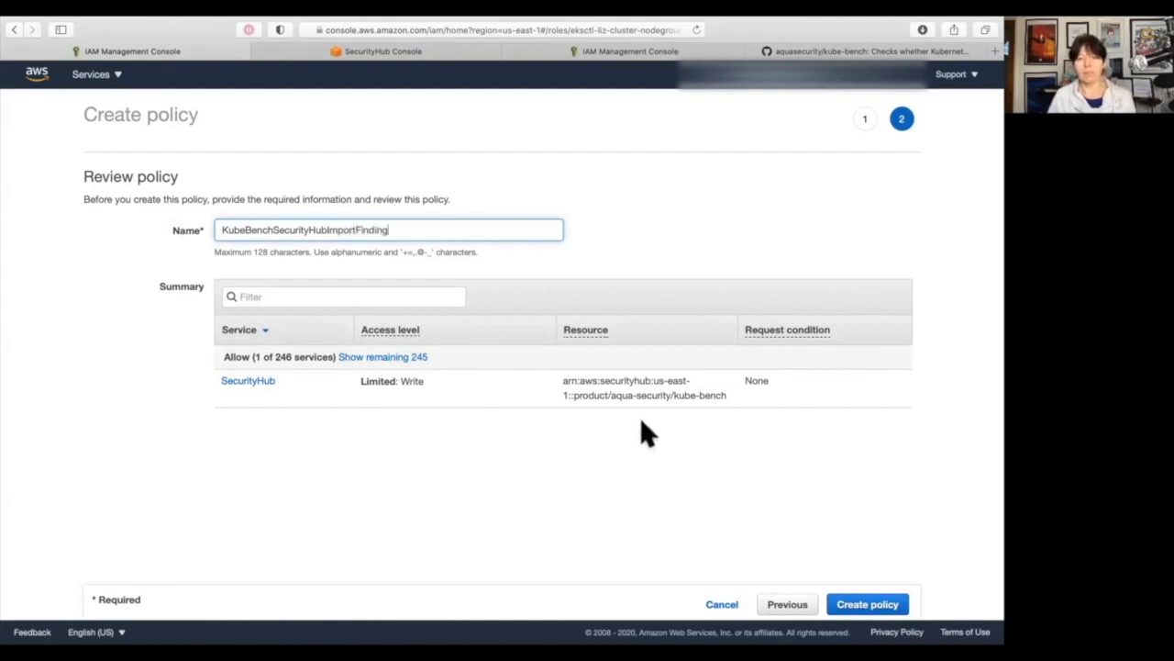
Create the inline policy so the node instance role has four permissions policies.
left_click(867, 603)
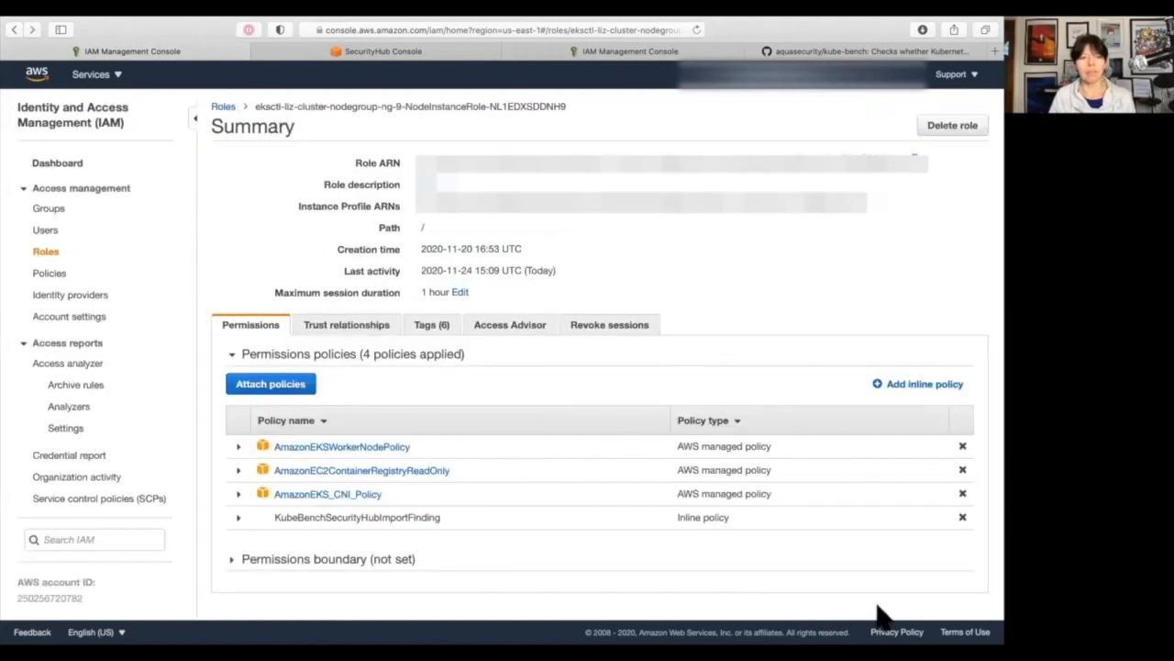
mouse_move(835, 606)
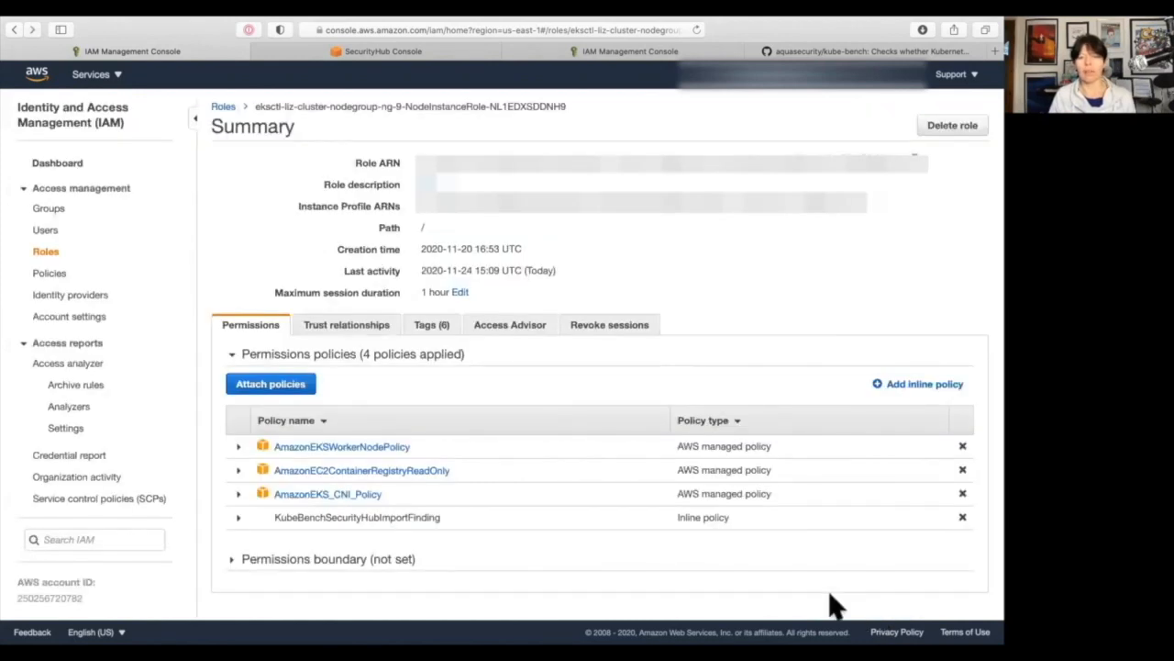
mouse_move(544, 445)
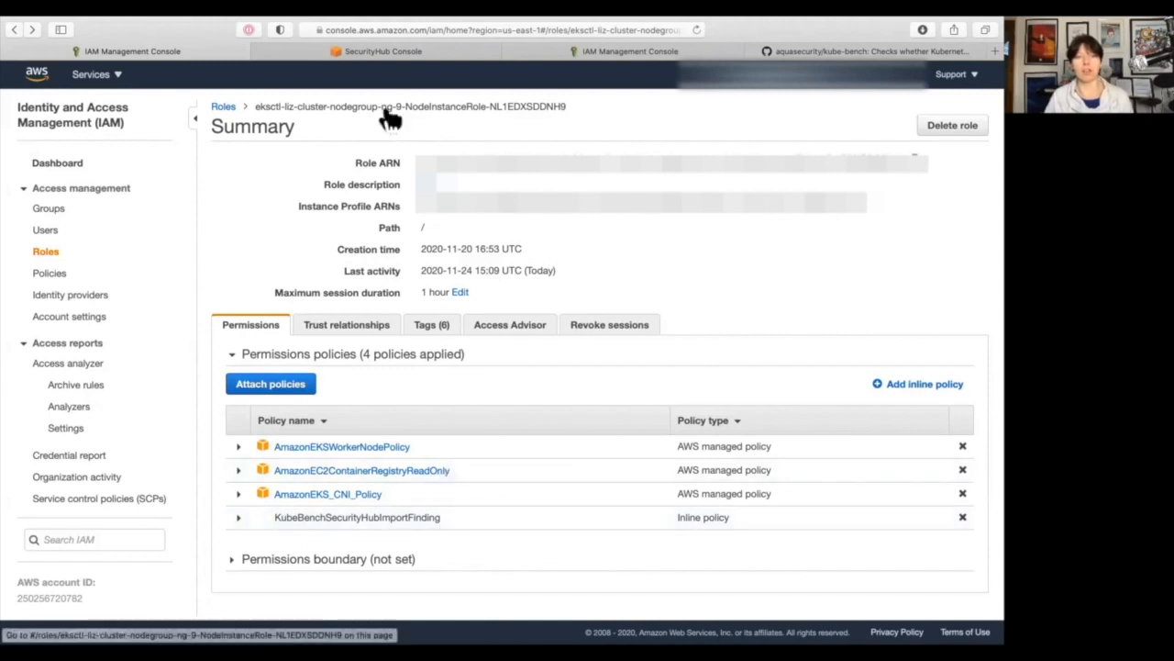
mouse_move(449, 124)
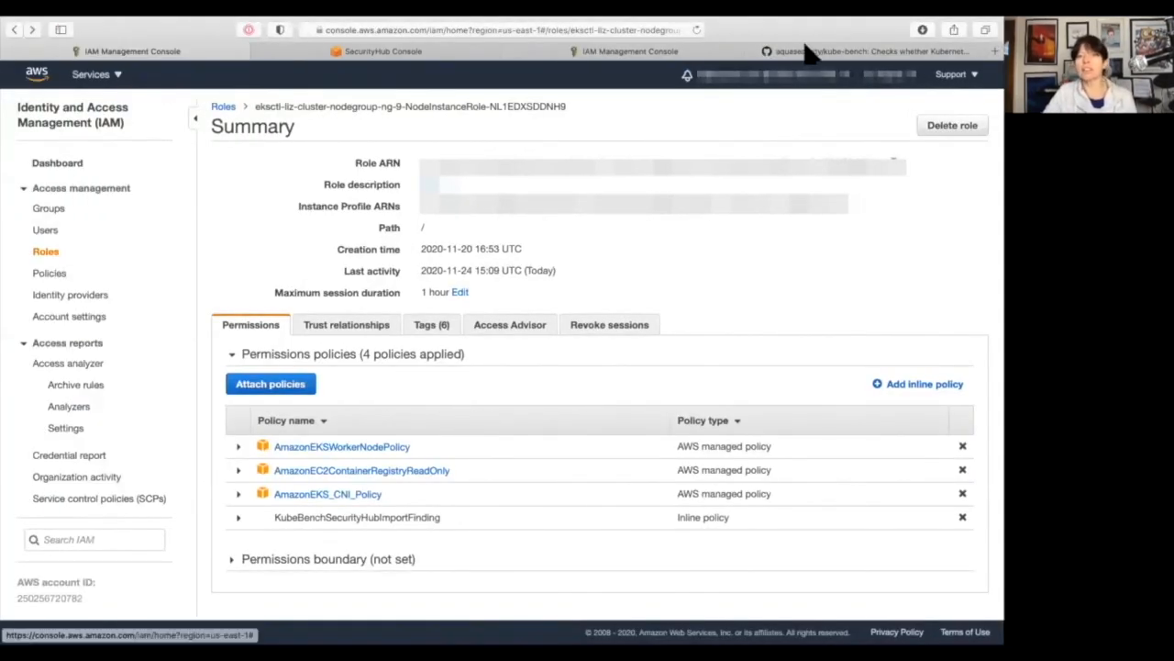
In the kube-bench README, jump to 'Running in an EKS cluster' and select the clone and build commands.
left_click(863, 51)
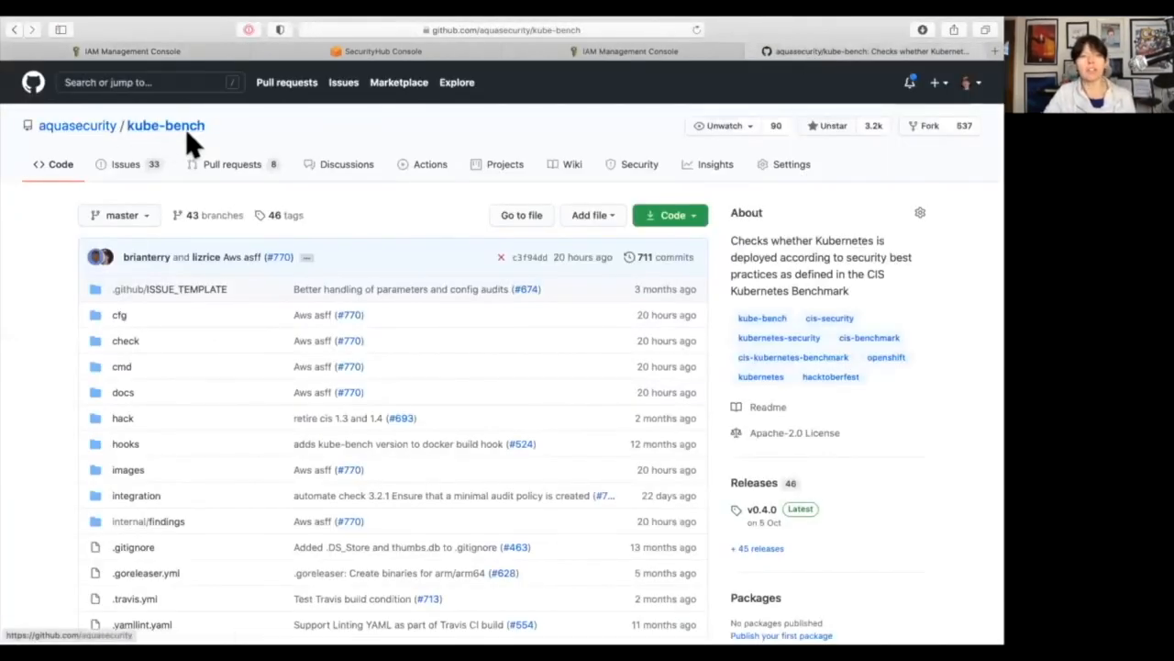
scroll("down", 3)
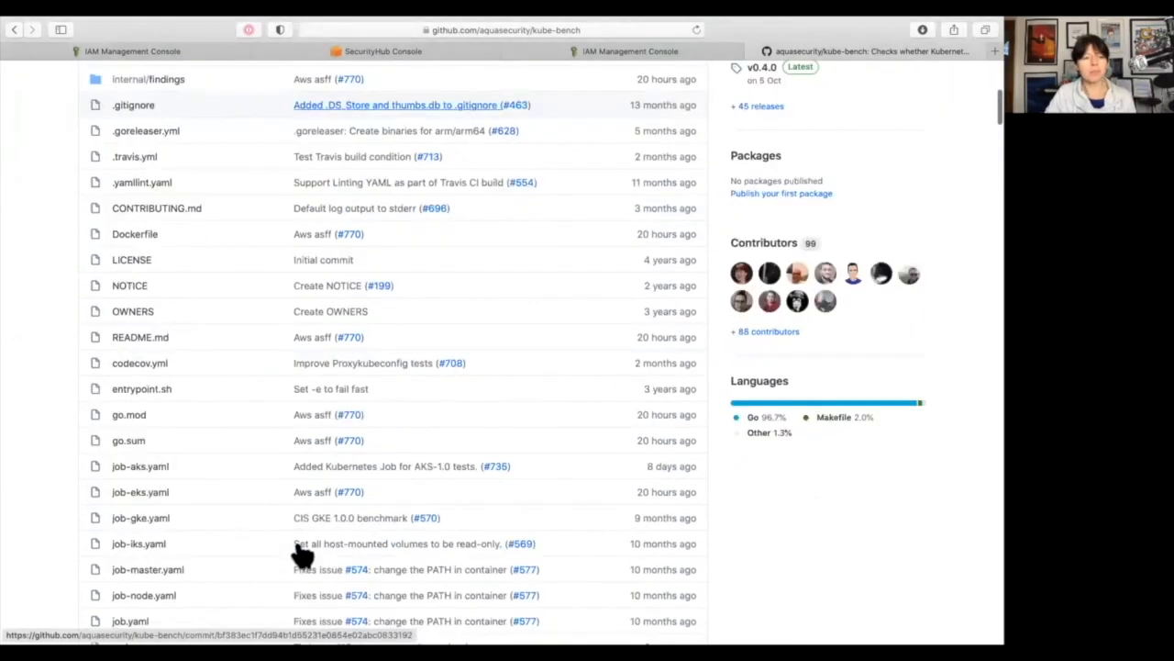
scroll("down", 3)
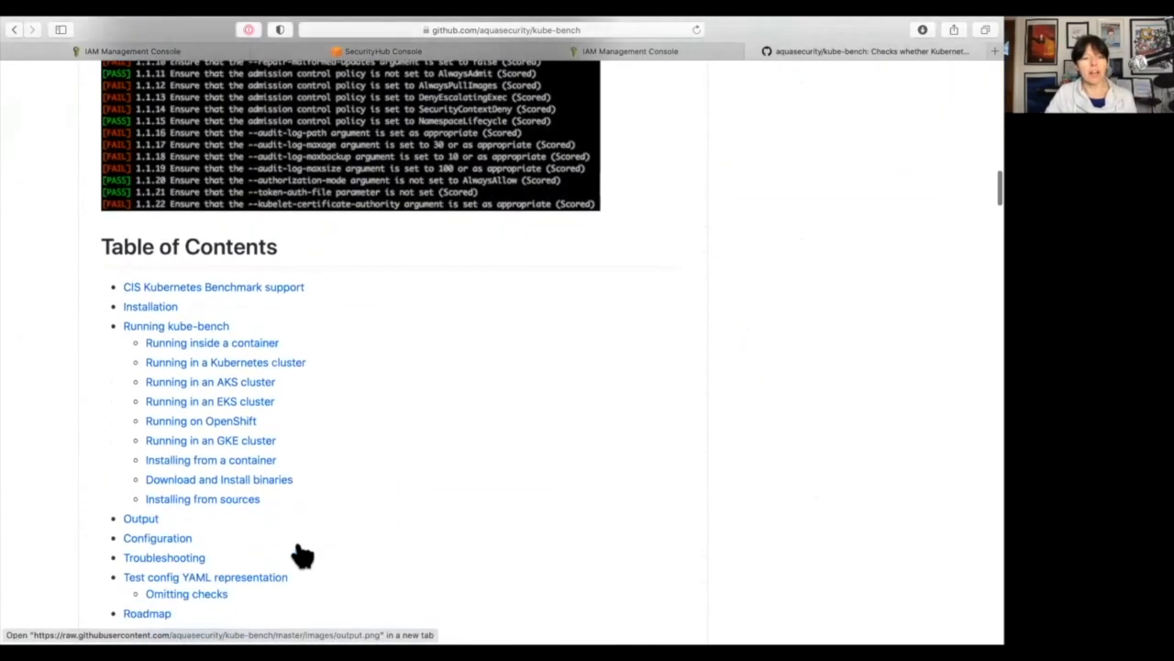
left_click(210, 400)
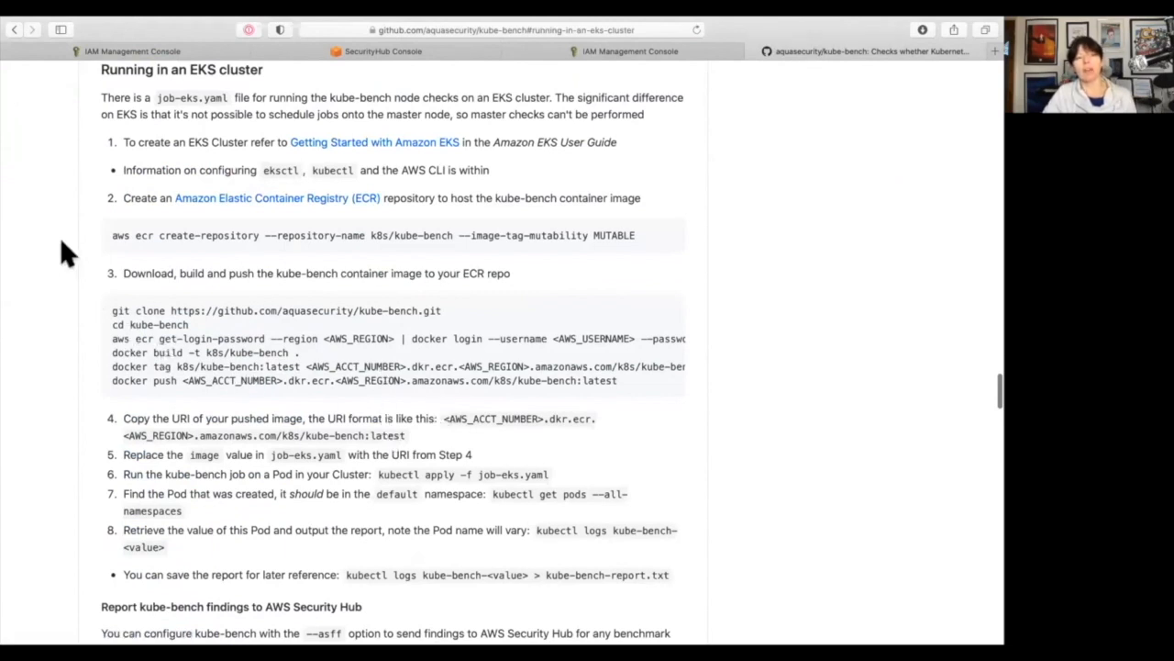
mouse_move(70, 182)
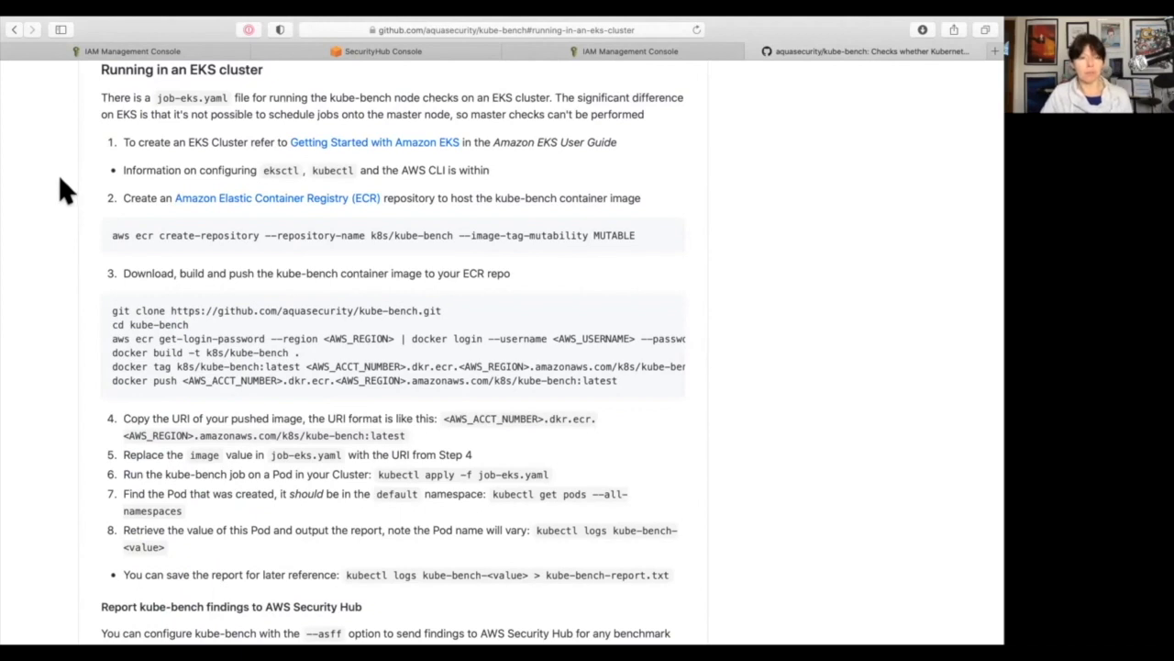
mouse_move(66, 224)
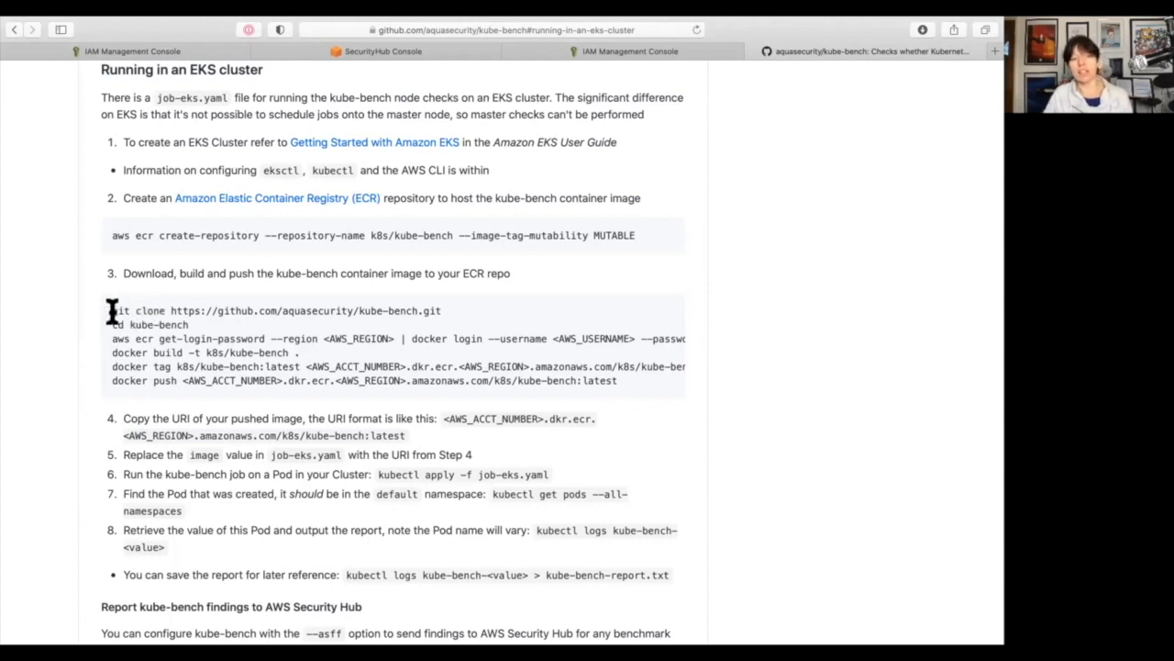
left_click_drag(111, 310, 440, 310)
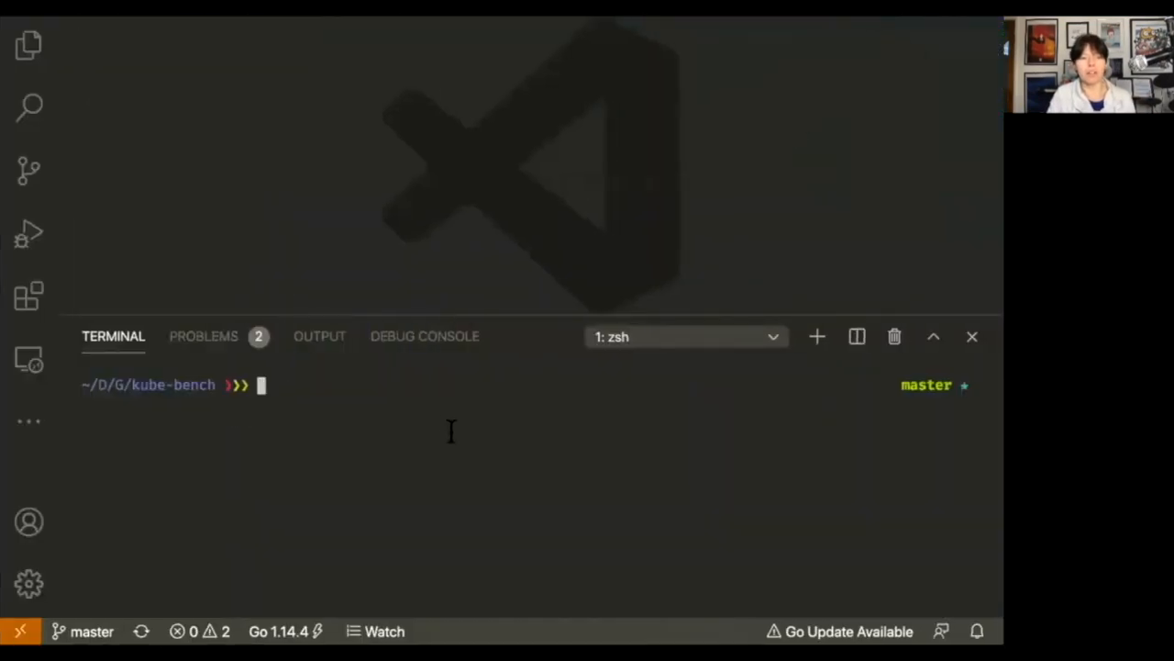
Run 'git pull origin master' in the kube-bench repo, then open job-eks.yaml in the editor.
type("git pu")
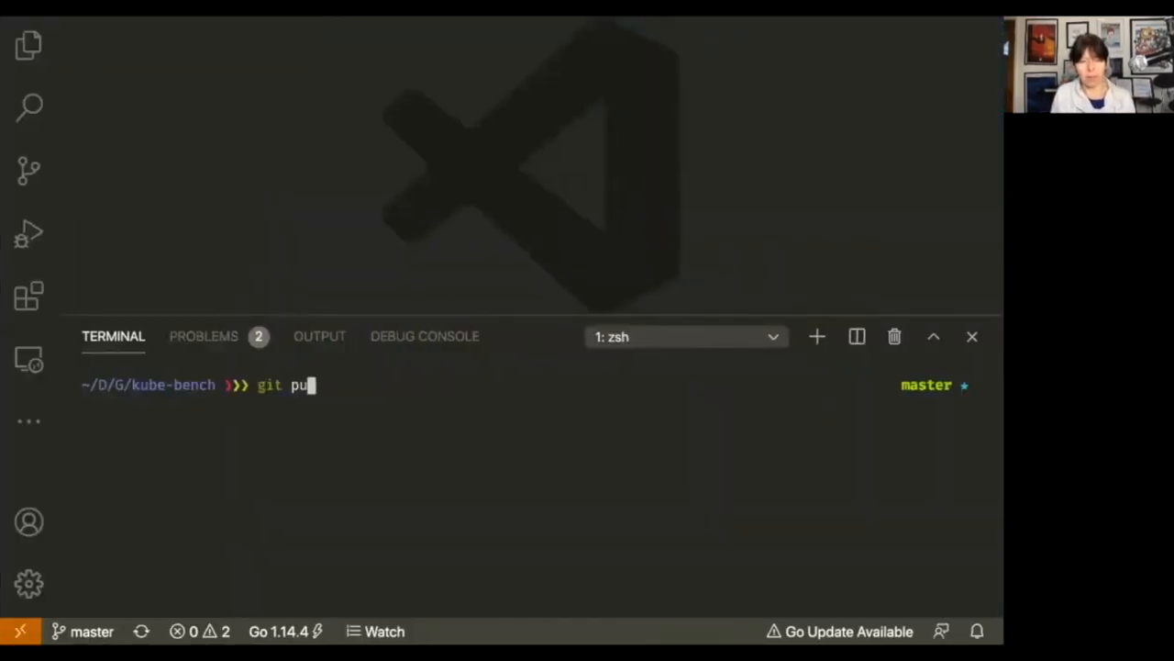
type("ll origin master")
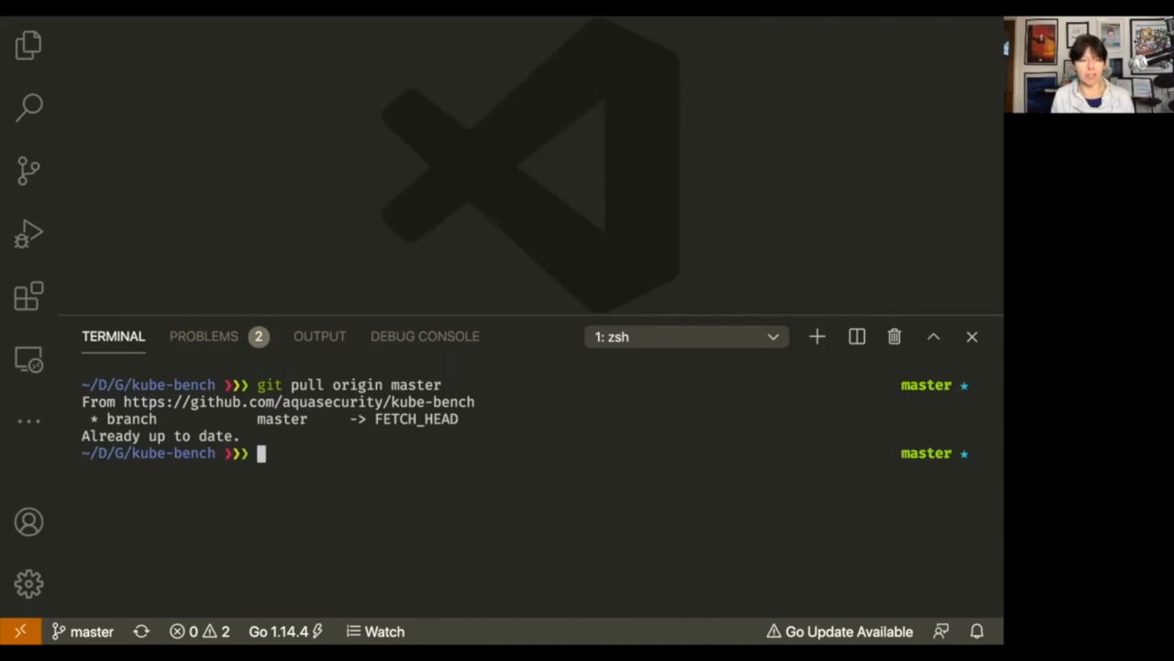
type("code")
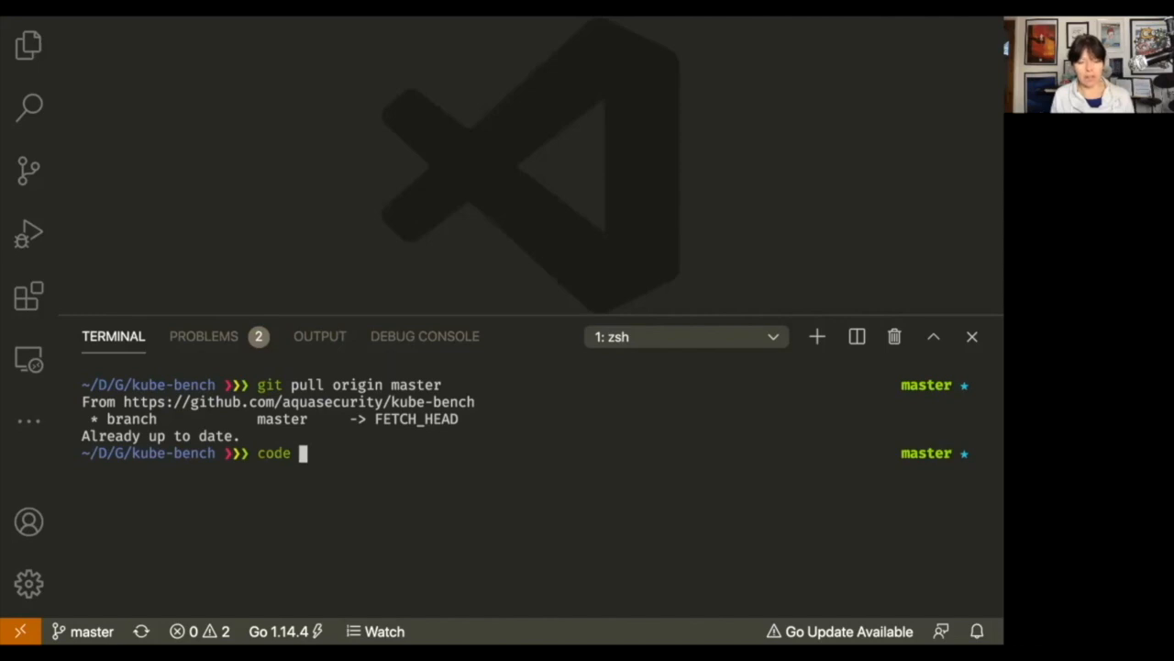
type("job-ek")
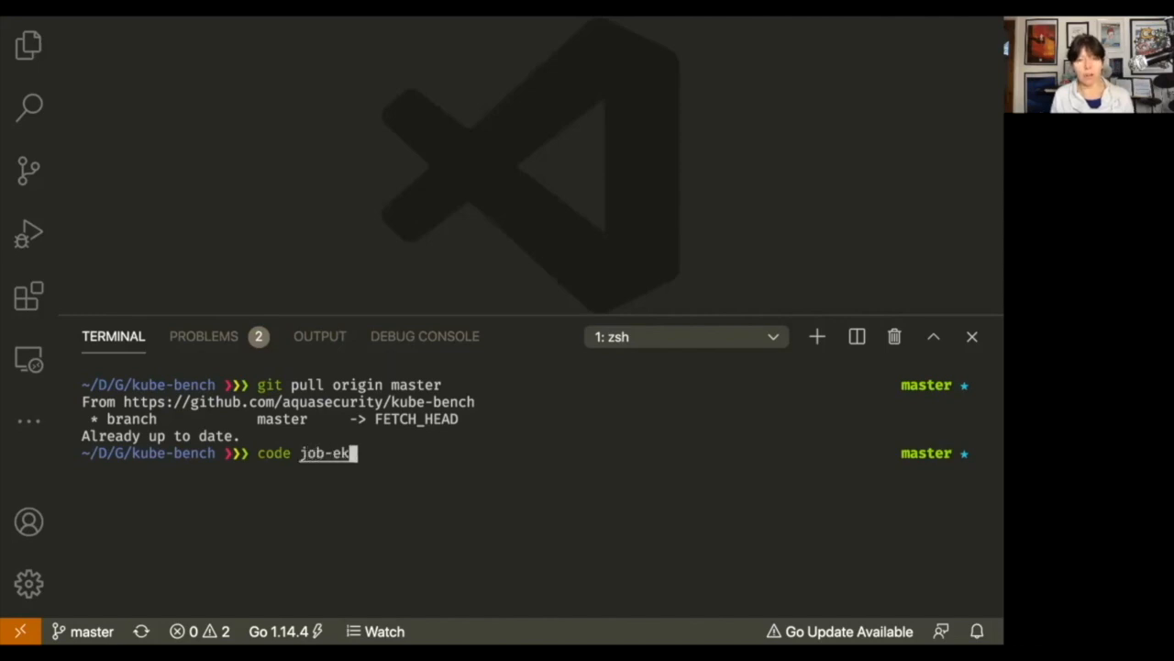
type("s.yaml")
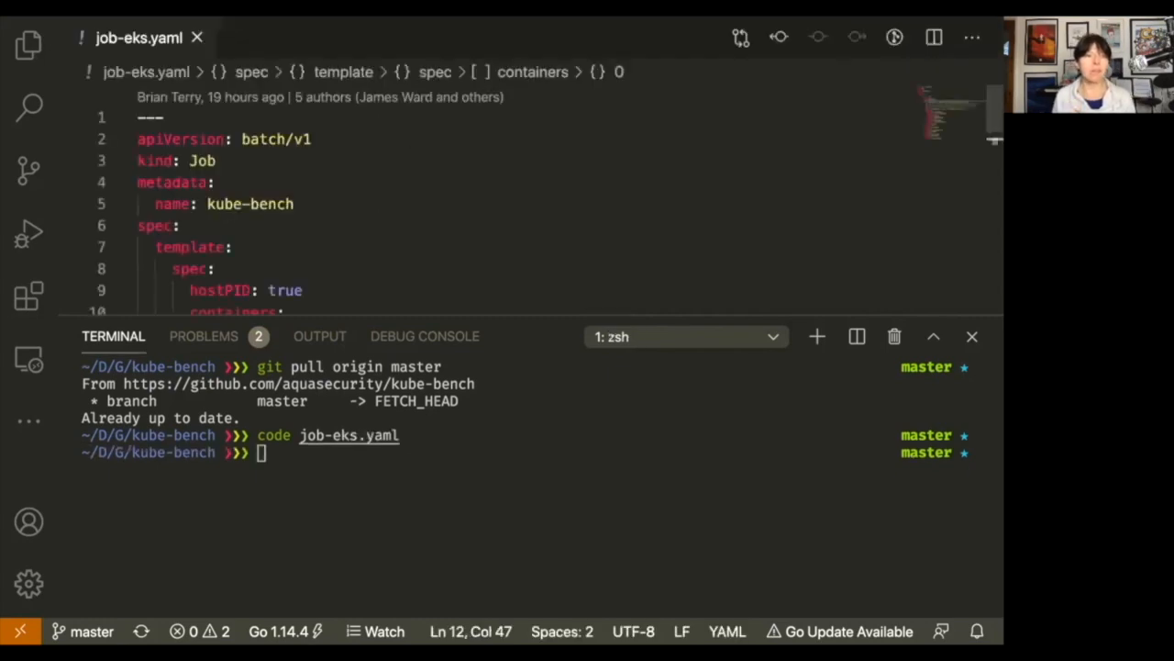
Scroll job-eks.yaml to the kube-bench command lines with and without --asff.
scroll("down", 3)
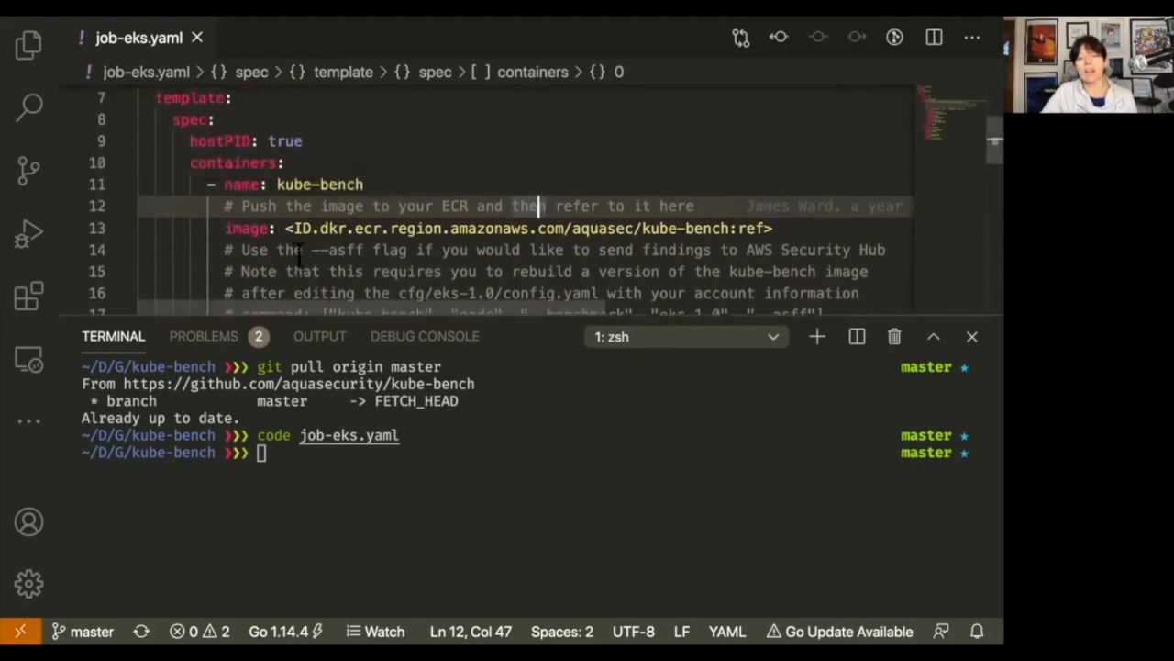
scroll("down", 3)
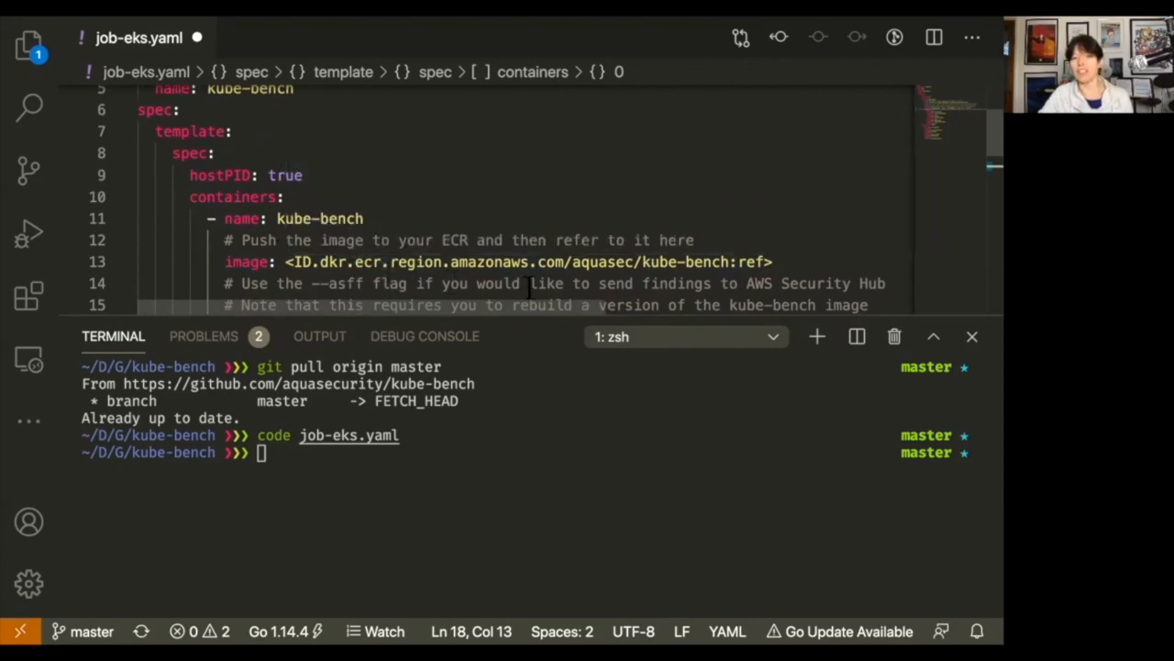
scroll("down", 3)
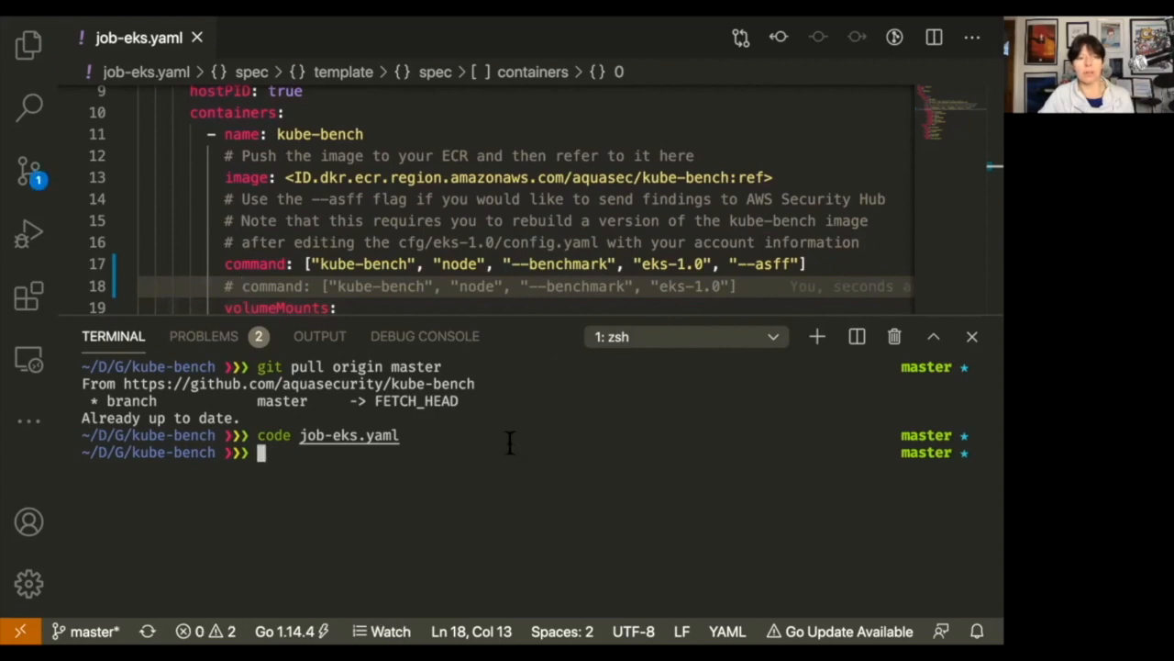
Launch cfg/eks-1.0/config.yaml in the editor via the code command.
type("c")
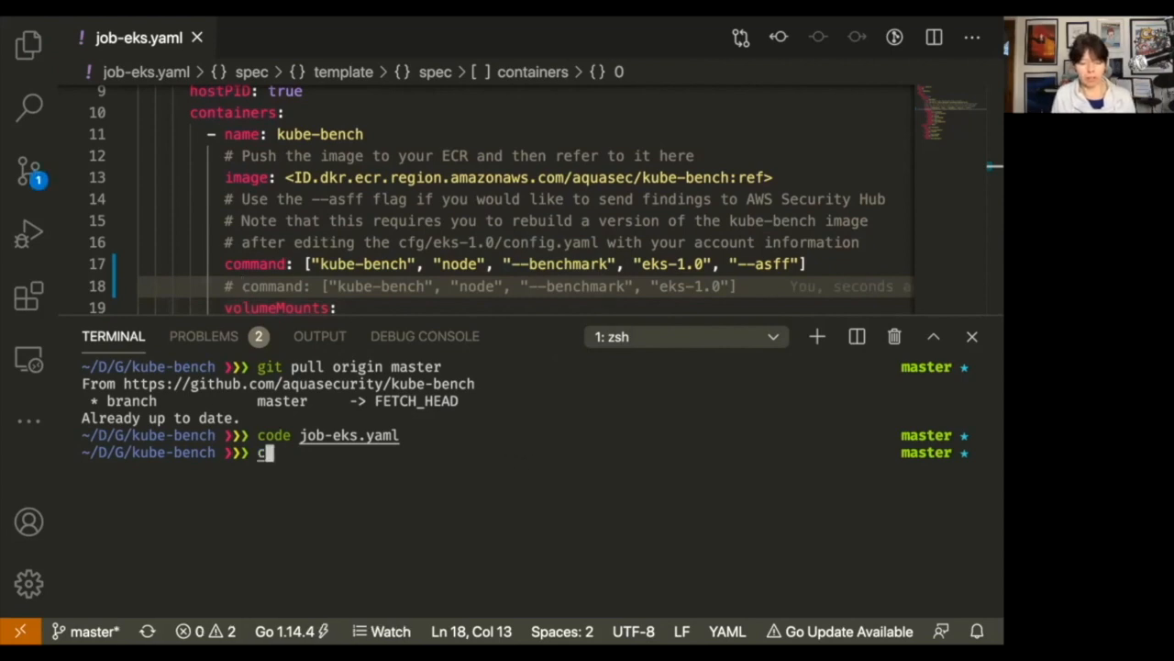
type("code cfg")
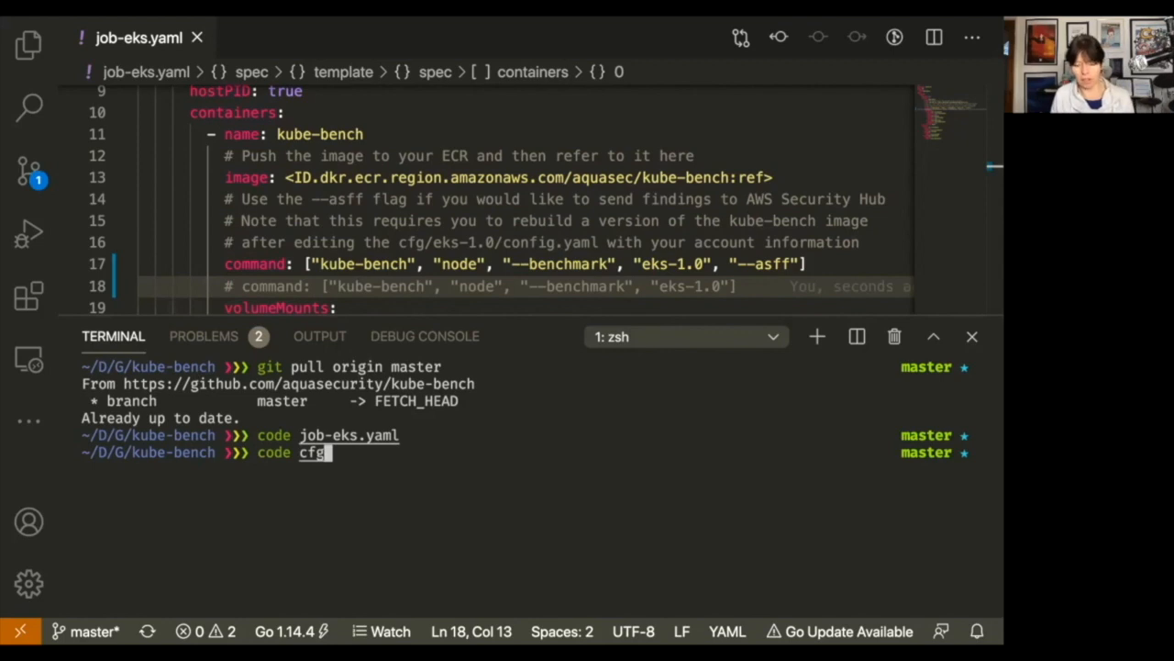
type("/eks-1.")
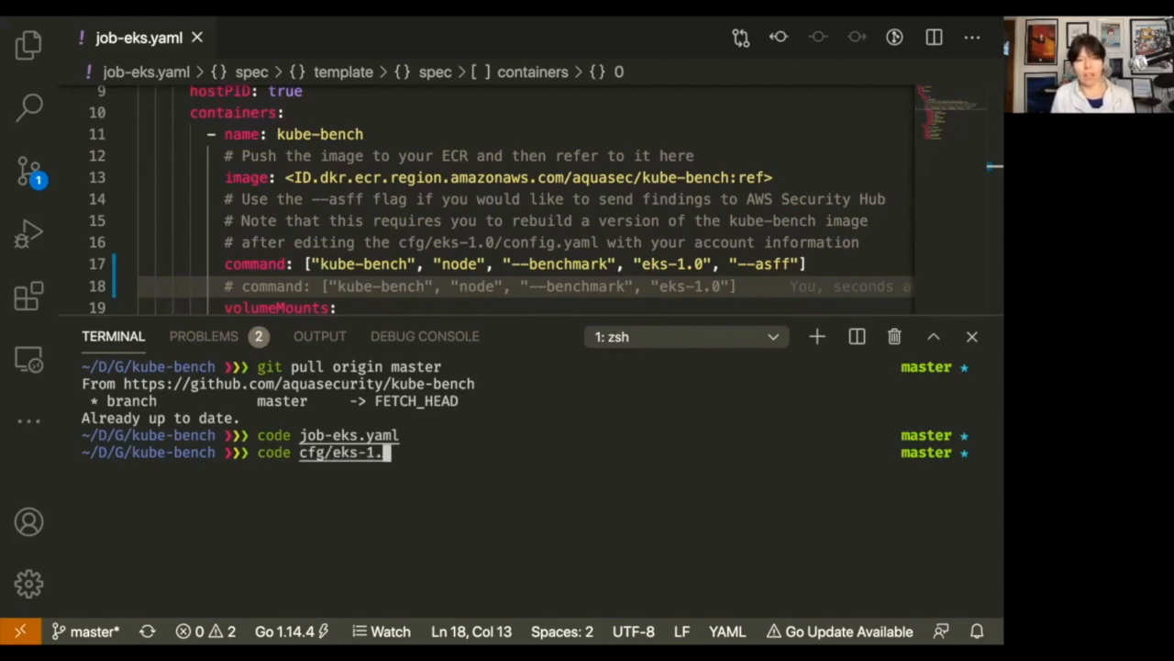
type("0/")
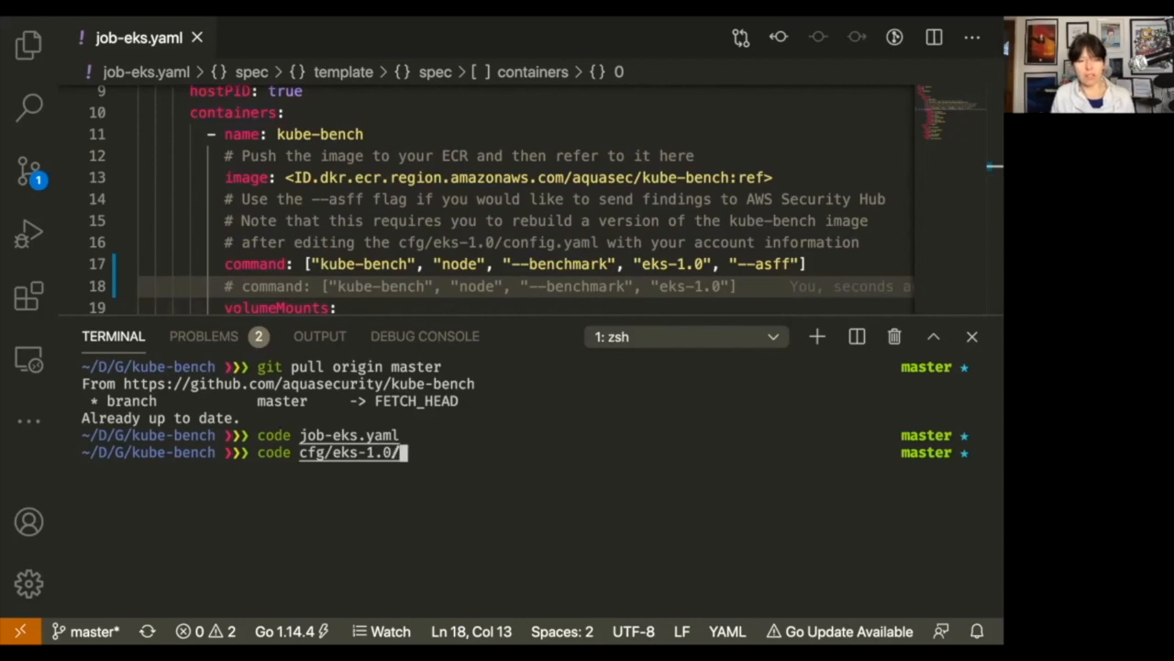
type("config.yaml")
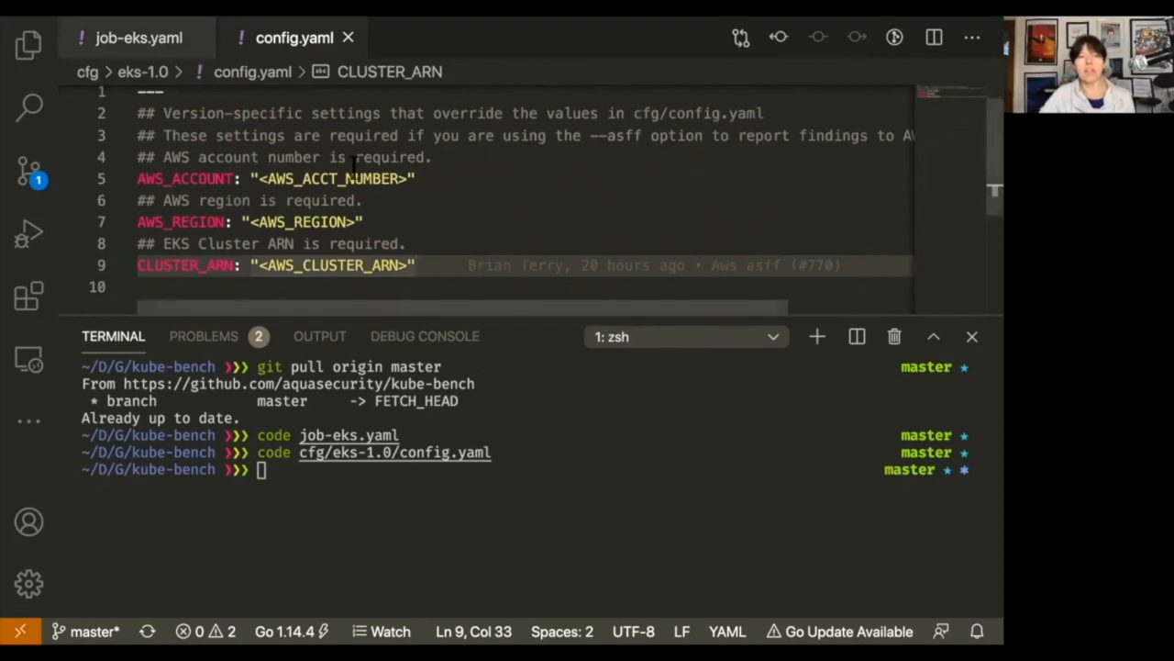
mouse_move(536, 213)
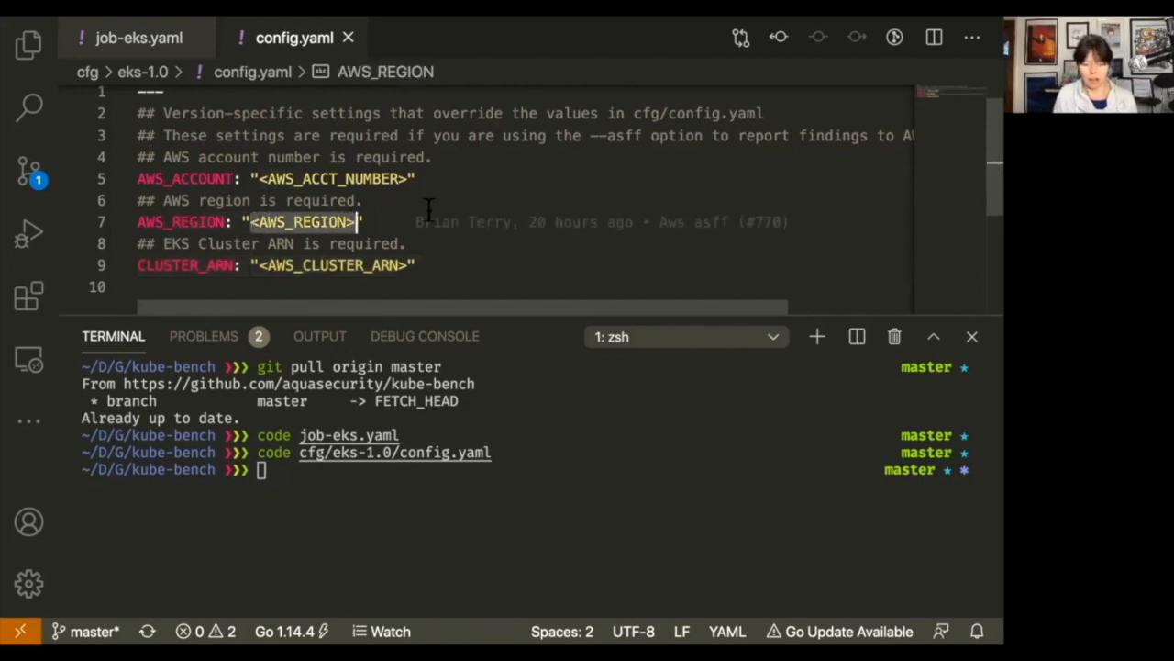
Replace the <AWS_REGION> placeholder with us-east-1.
type("us-east")
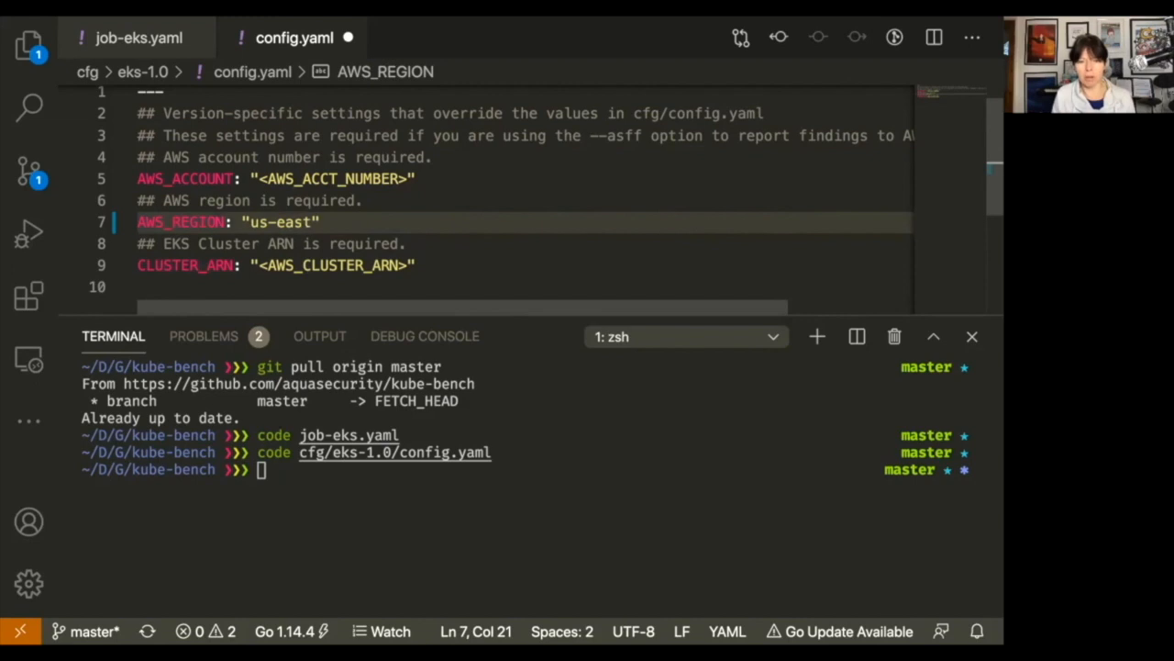
type("-1")
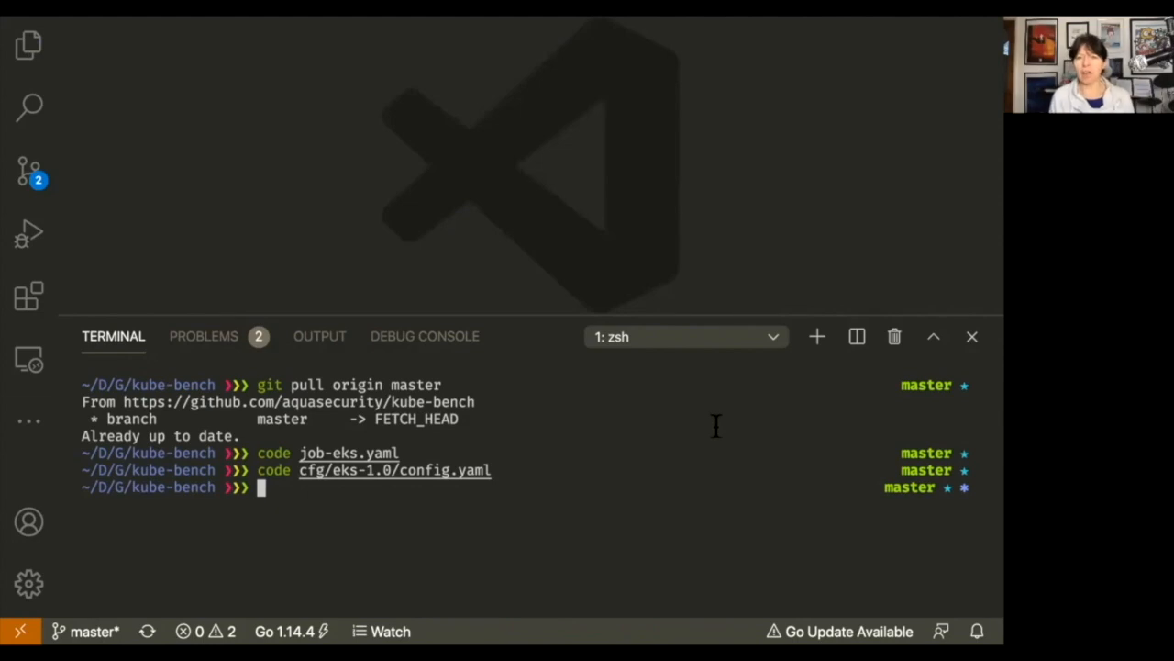
Run make build-docker to build and tag the aquasec/kube-bench:c3f94dd image.
type("make")
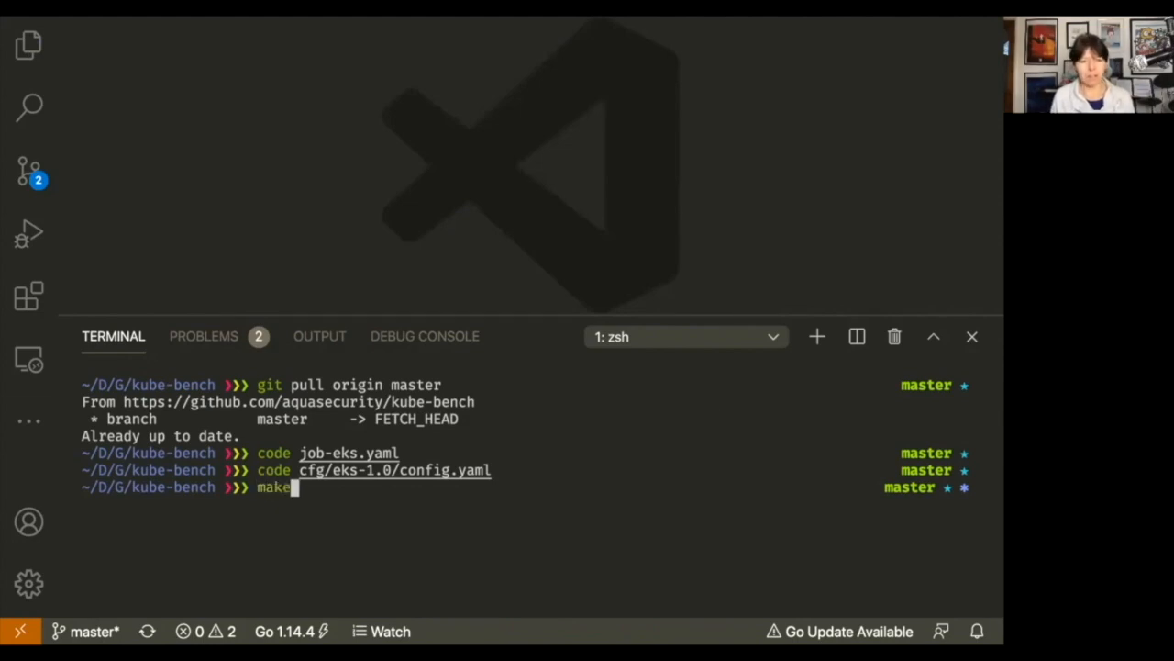
type("build")
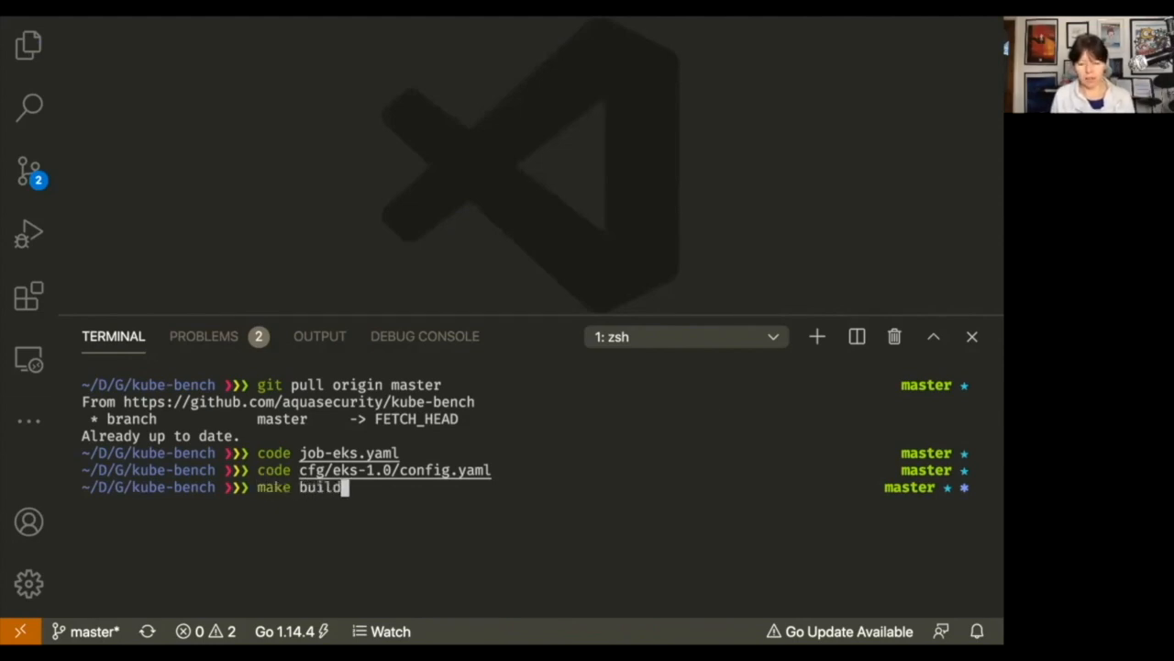
type("-docker")
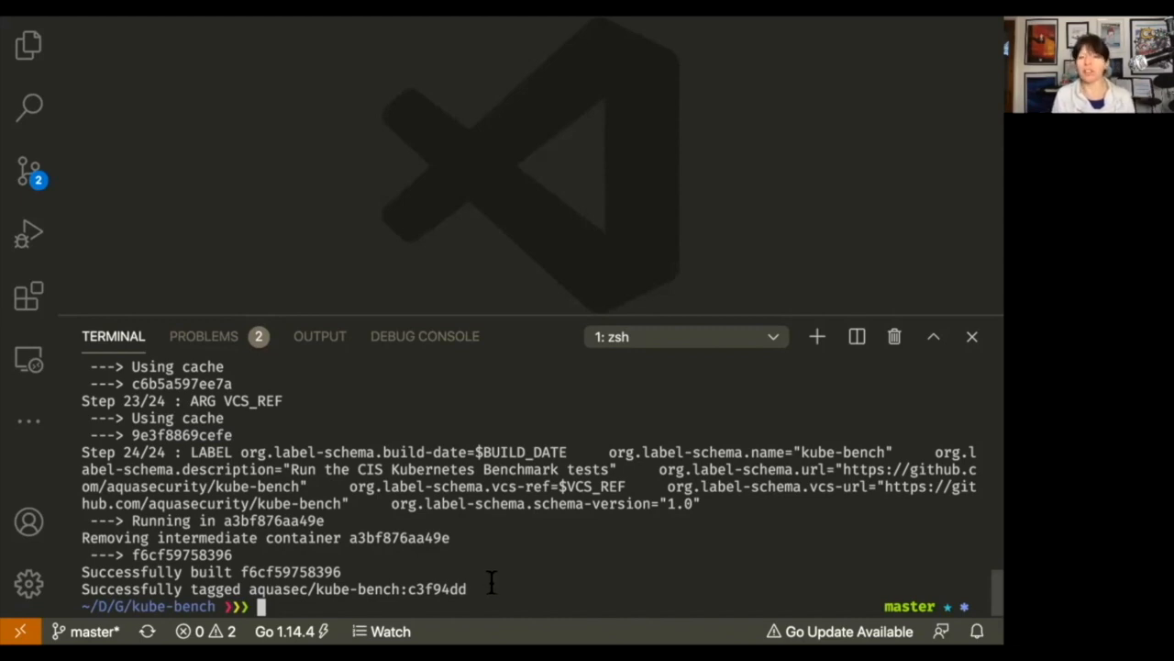
Tag aquasec/kube-bench:c3f94dd as $AWS_ACCOUNT_ID.dkr.ecr.us-east-1.amazonaws.com/kube-bench:c3f94dd.
type("docker tag")
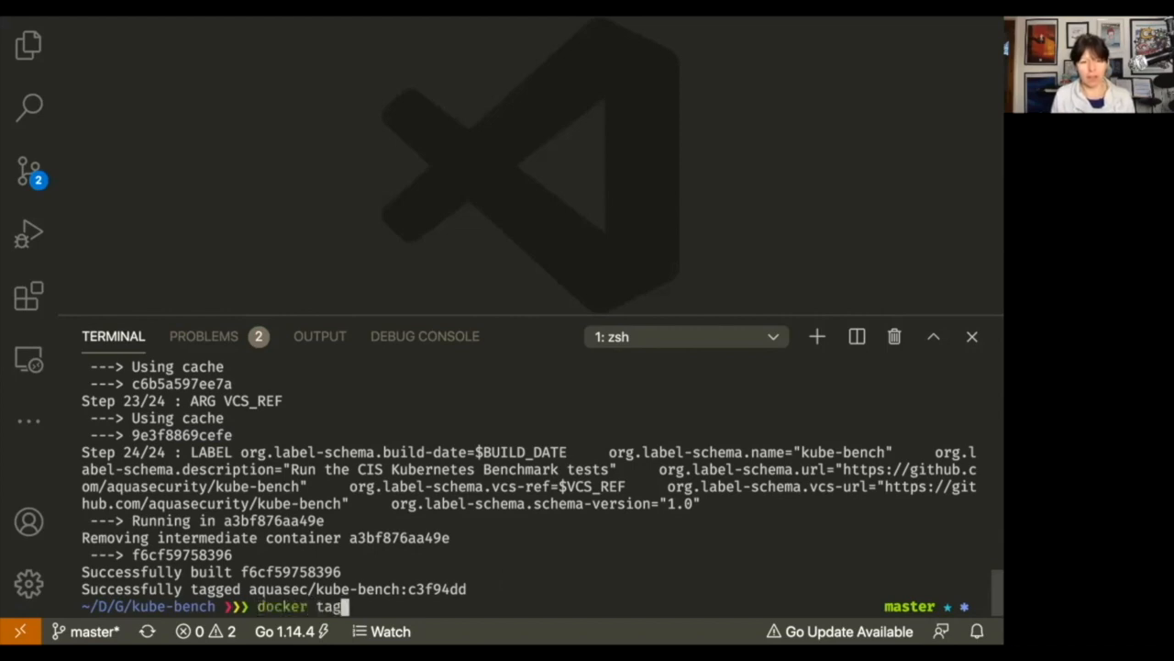
type("\" \"")
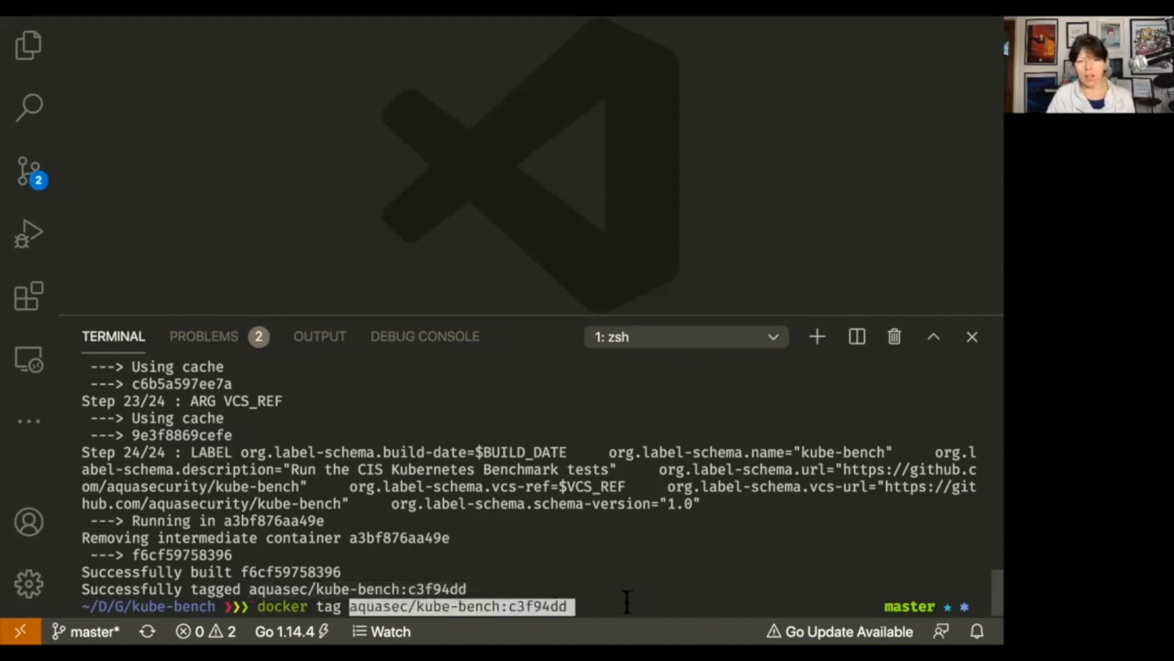
type("@AWS")
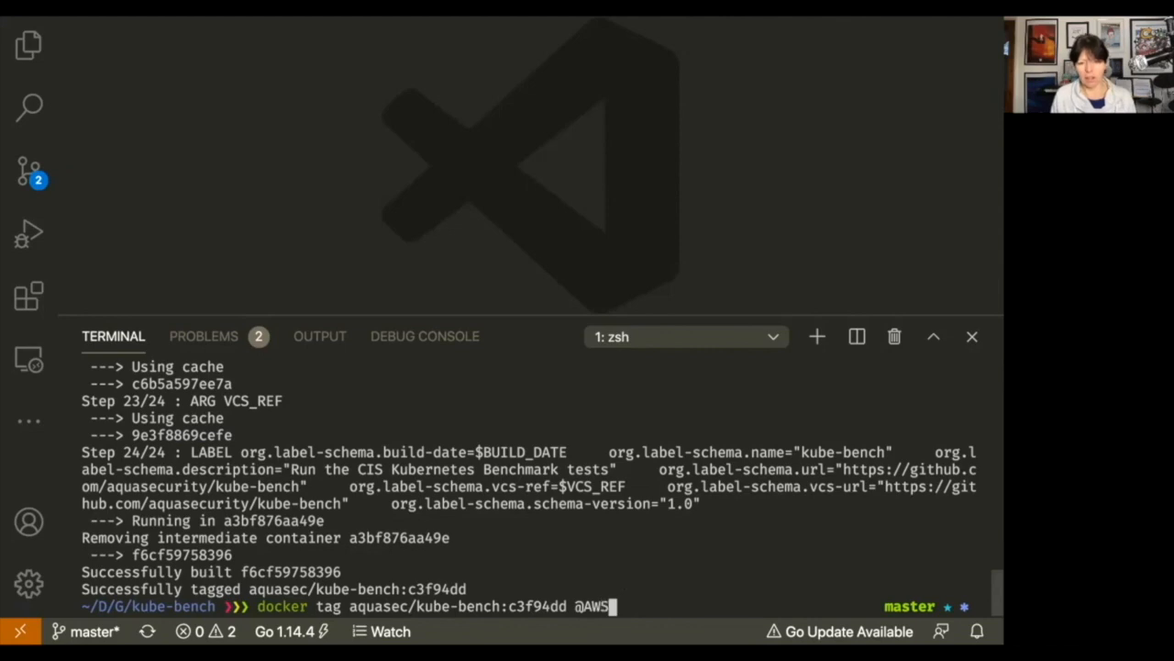
key("Backspace")
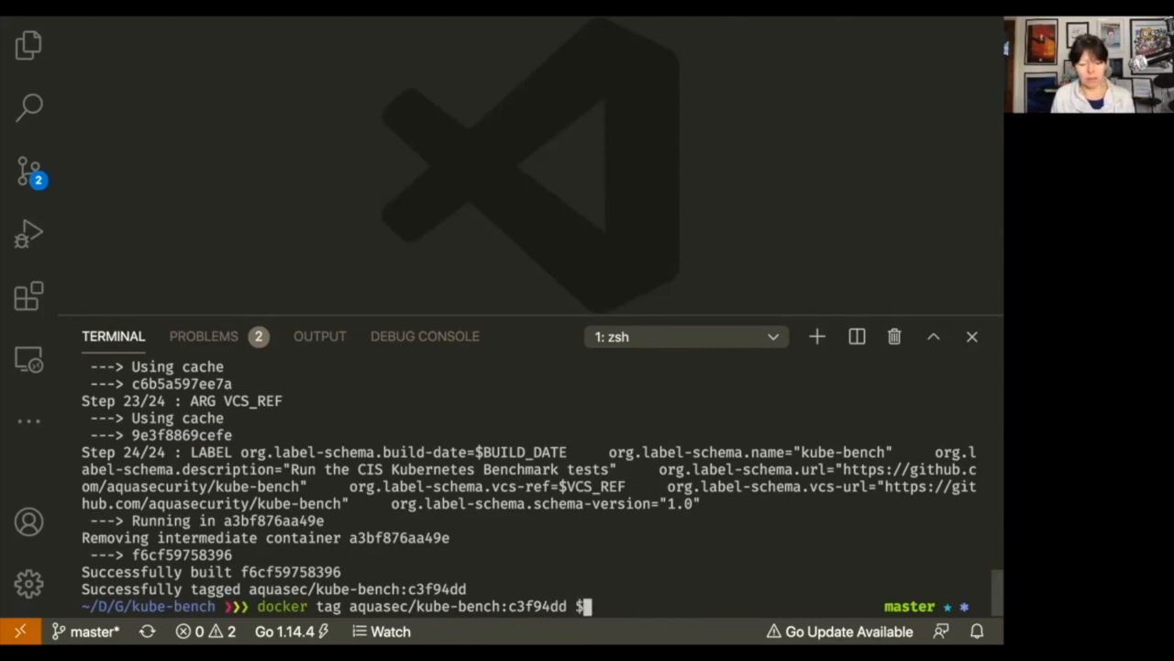
type("$AWS_ACCOUNT_")
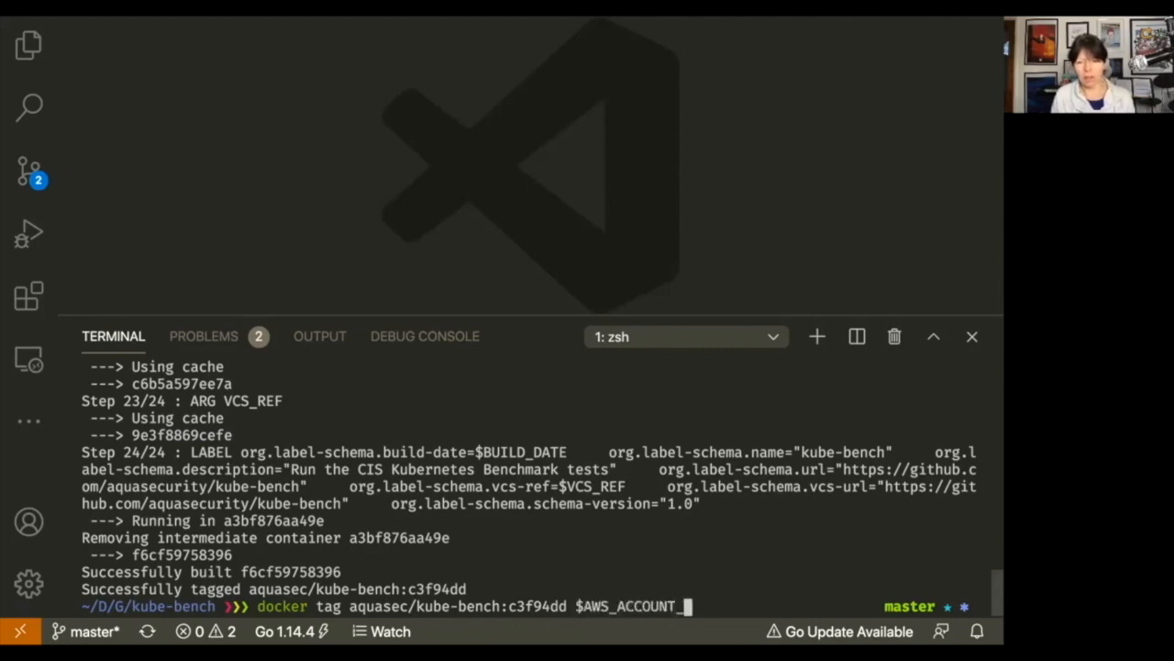
type("ID")
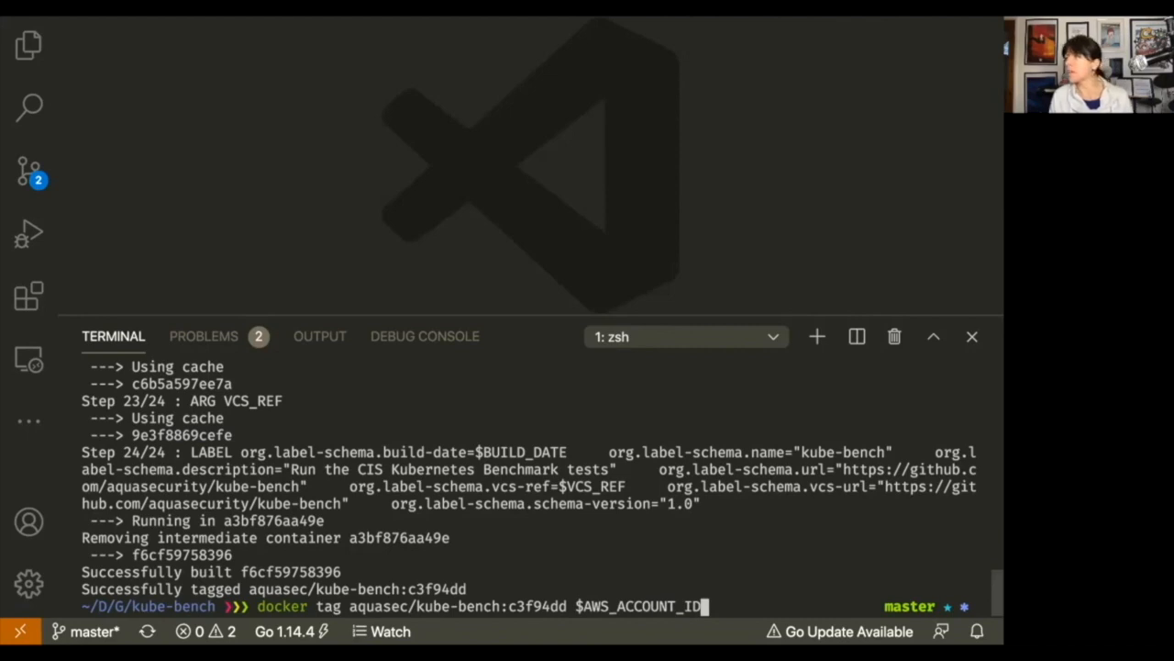
type(".")
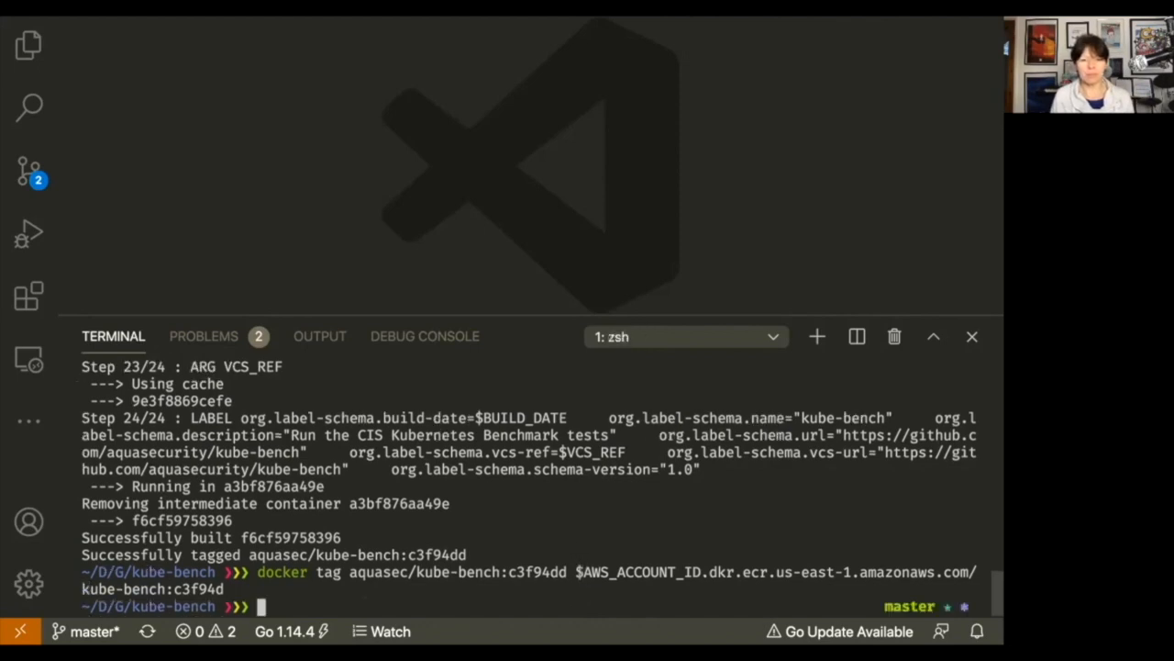
Push the kube-bench:c3f94dd image to the us-east-1 ECR repository.
type("doc")
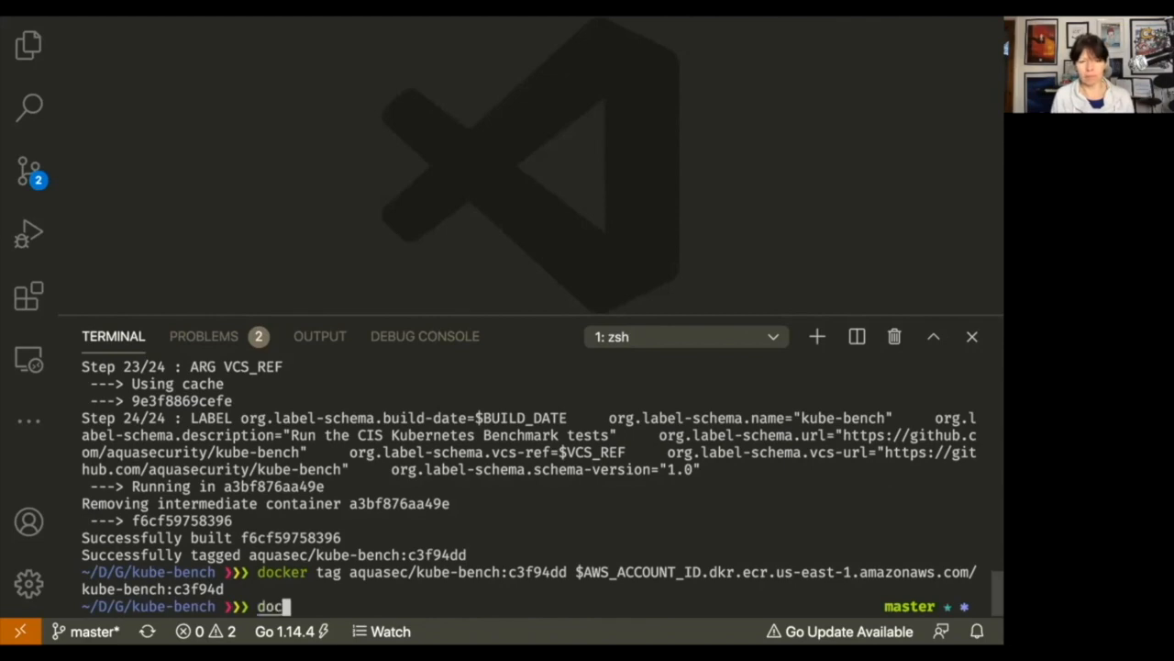
type("ker push")
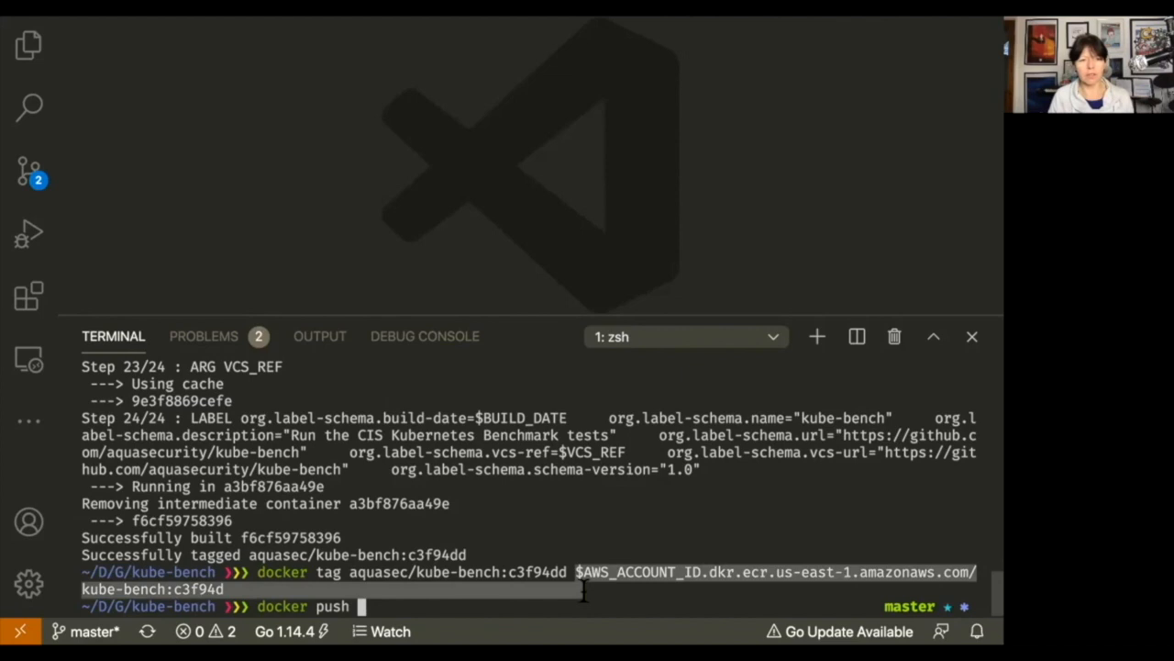
type("$AWS_ACCOUNT_ID.dkr.ecr.us-east-1.amazonaws.com/kube-bench:c3f94d")
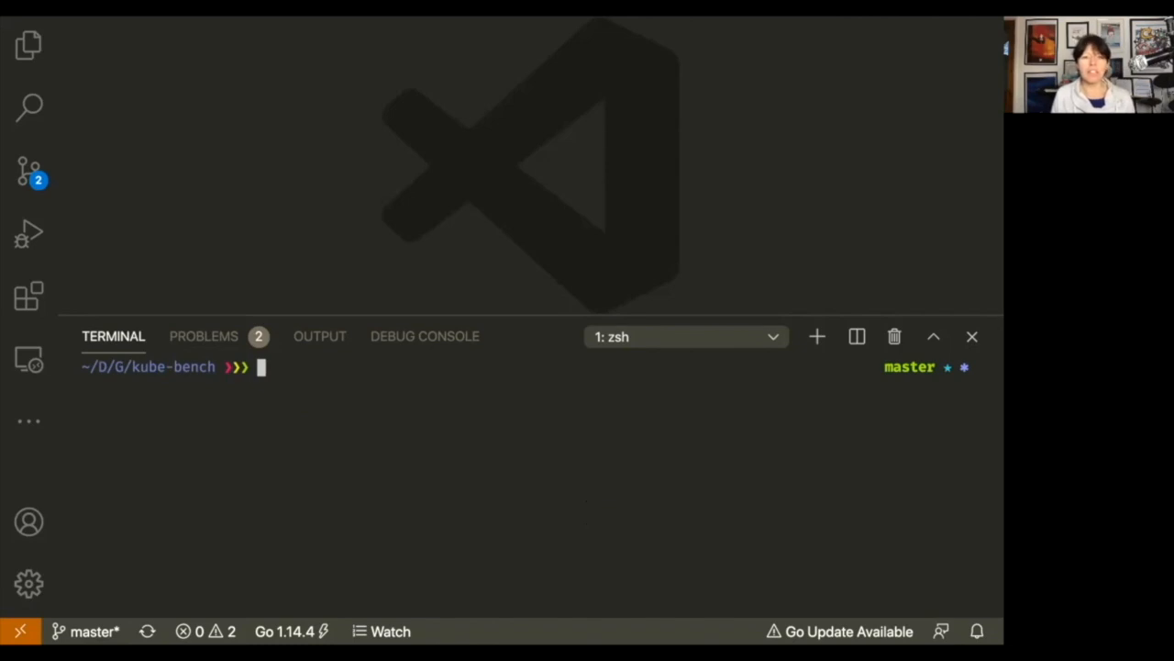
Open job-eks.yaml in the editor for review.
type("code")
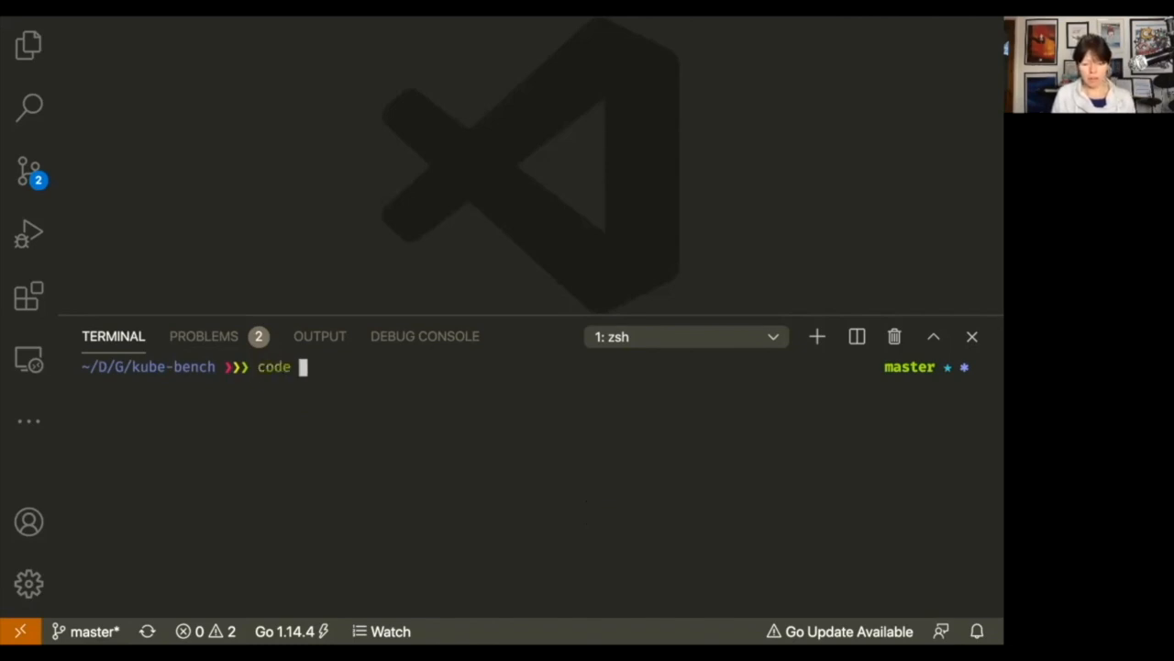
type("job-eks.yaml")
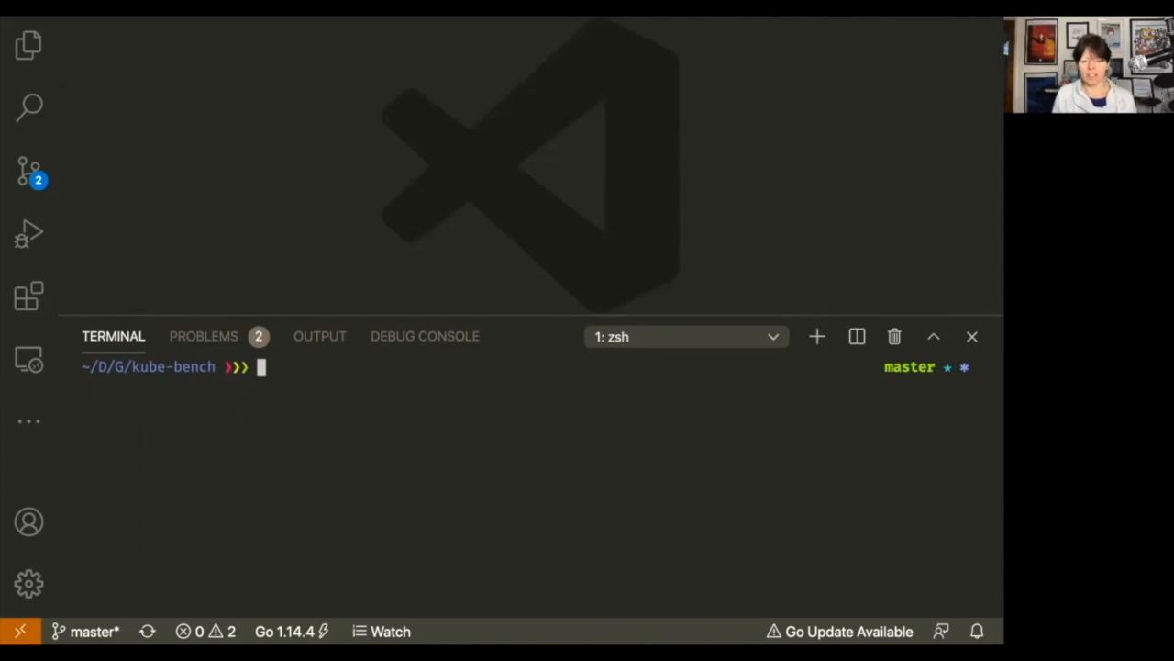
Apply job-eks.yaml with kubectl to create the kube-bench job on the cluster.
type("k apply")
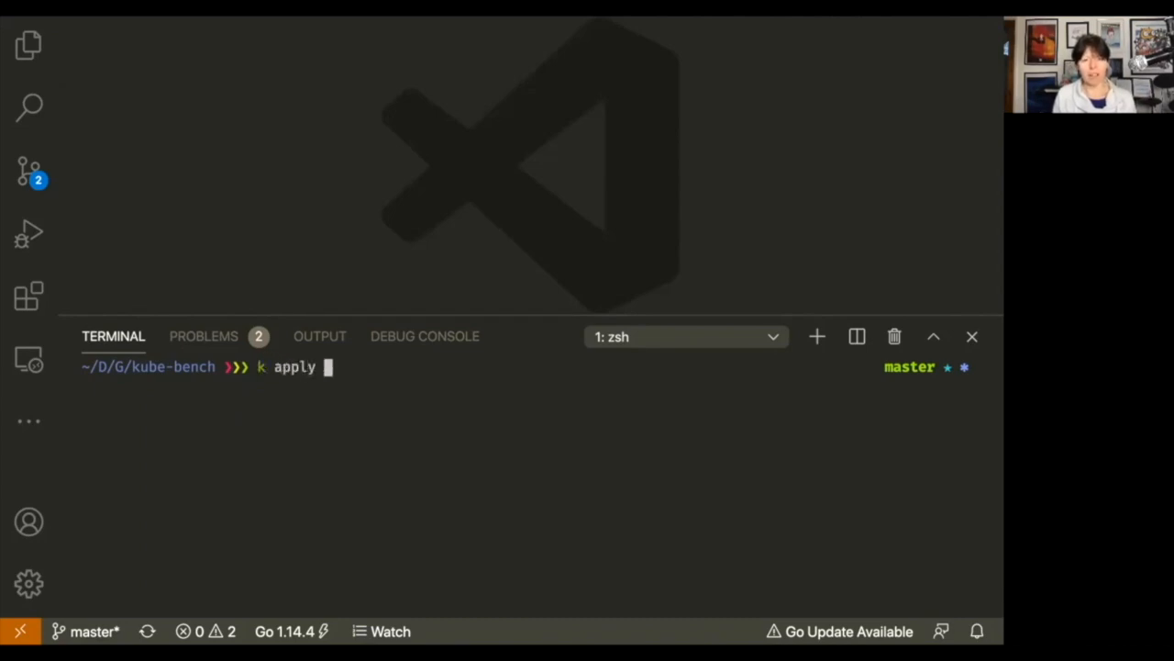
type("-f job-e")
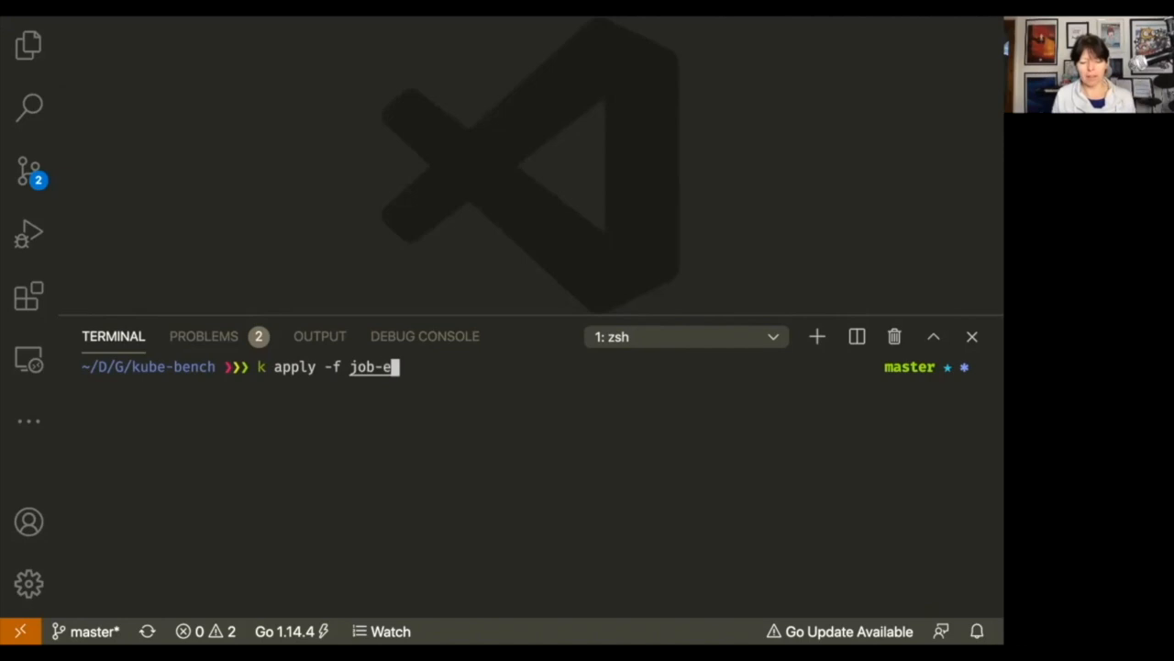
type("ks")
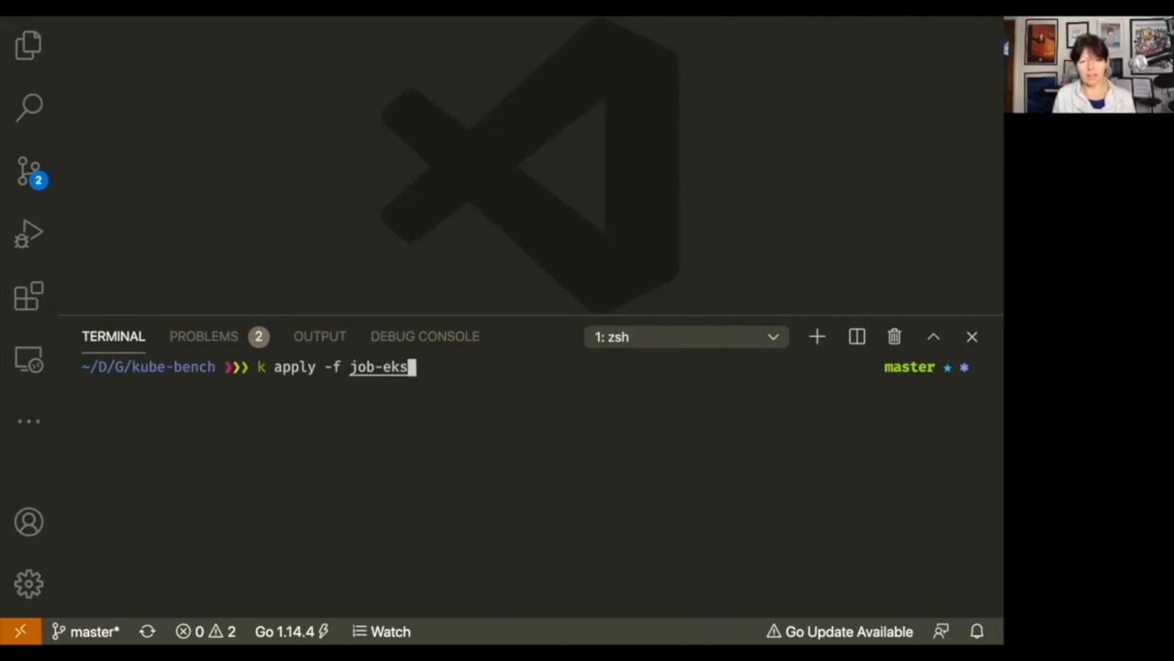
type(".yaml")
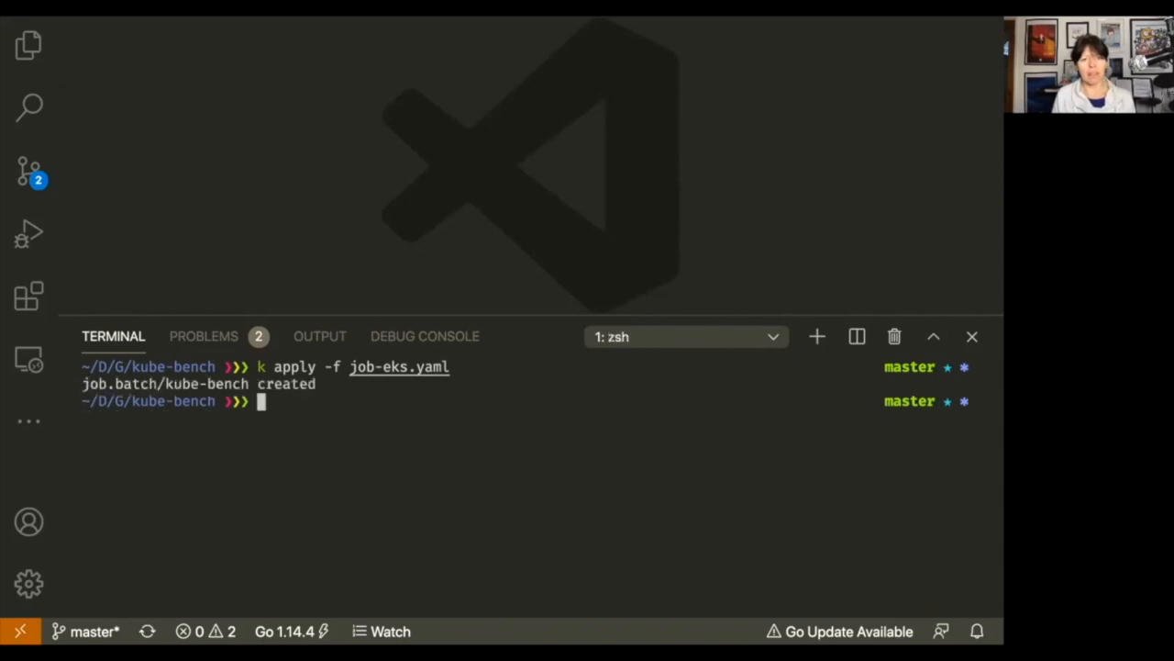
type("k get")
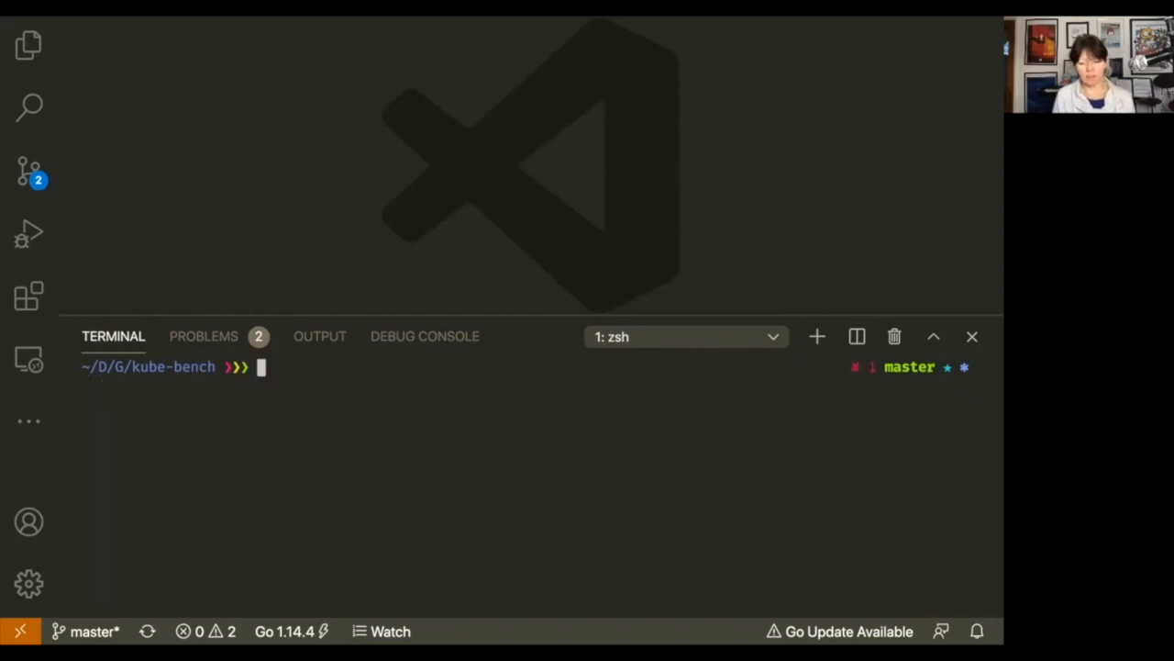
List the pods, confirm kube-bench-8rmh6 Completed, and request its logs.
type("k get pods")
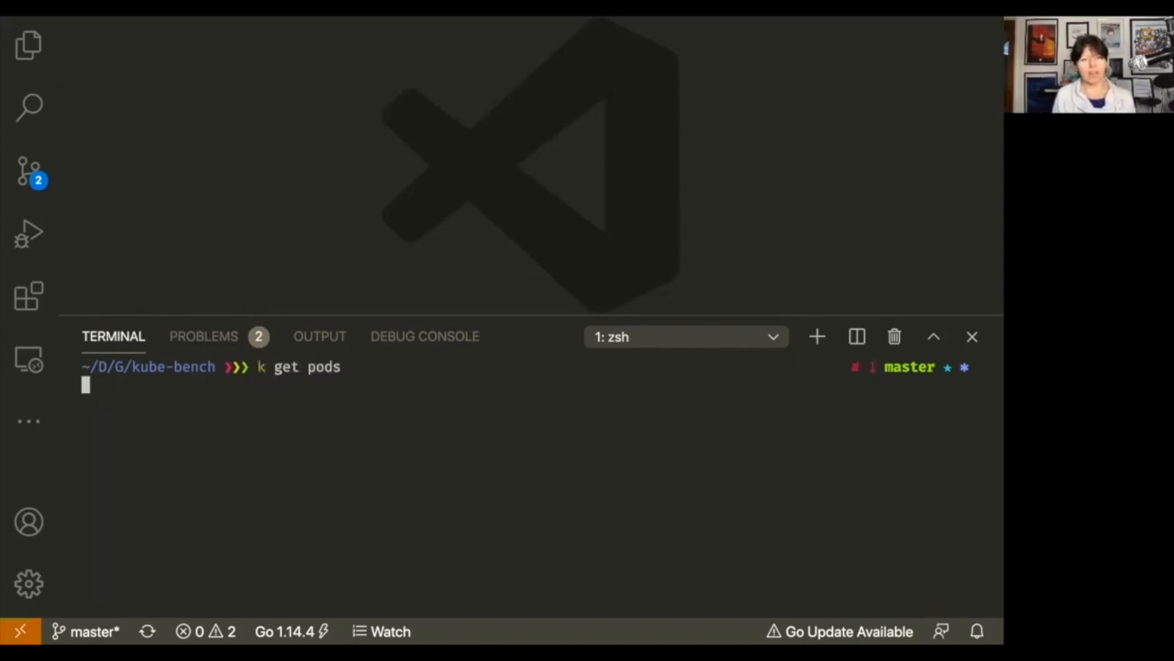
key("Return")
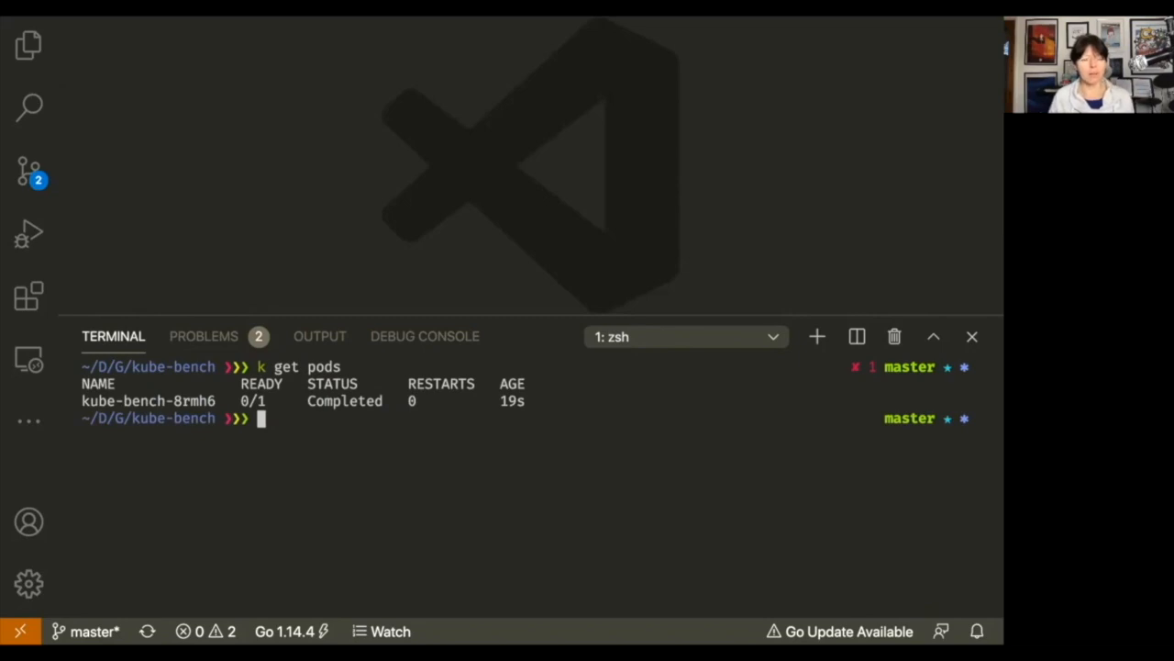
double_click(147, 400)
type("k logs")
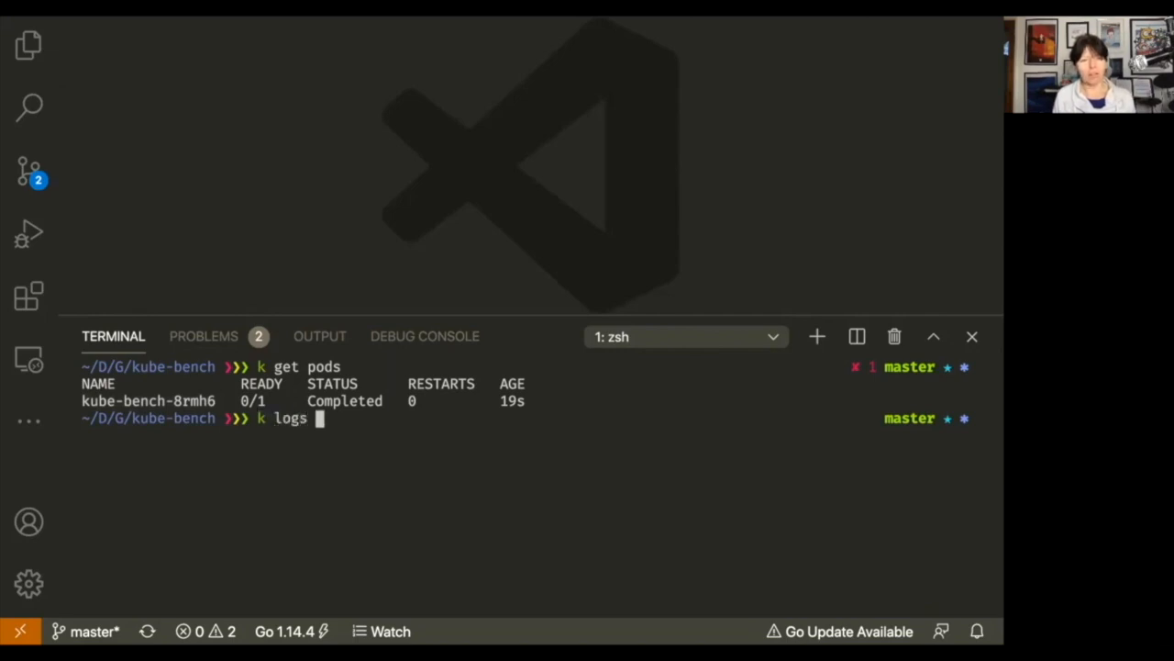
type("kube-bench-8rmh6")
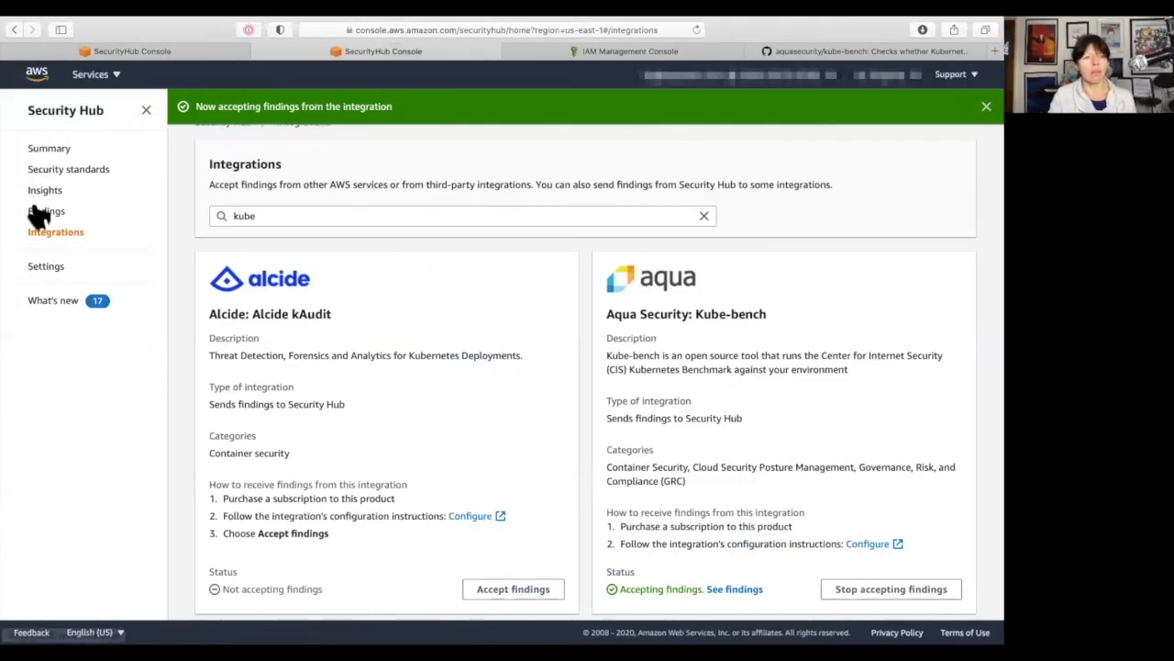
Show the Findings page listing HIGH, NEW Kube-bench findings from Aqua Security.
left_click(48, 211)
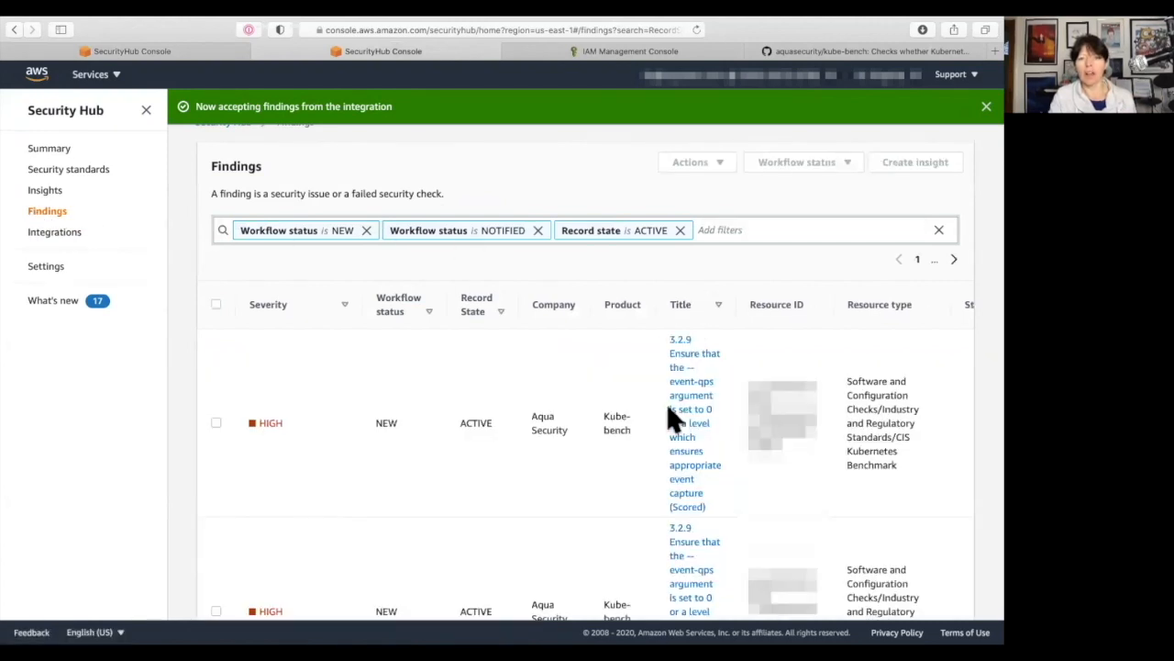
mouse_move(535, 437)
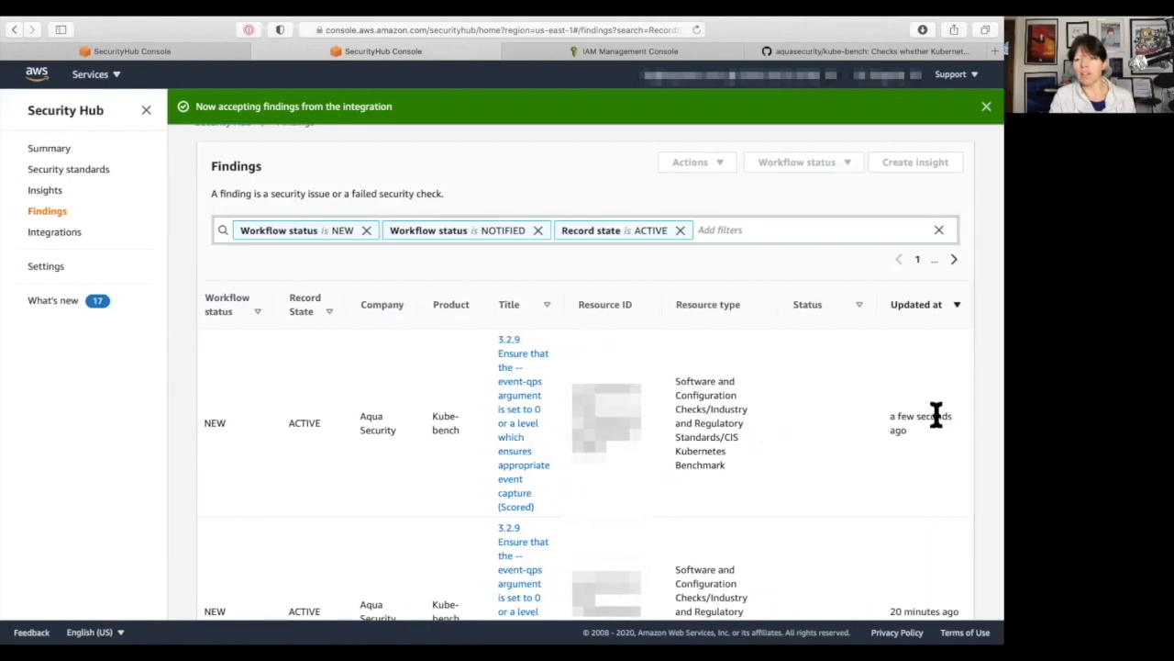
mouse_move(676, 441)
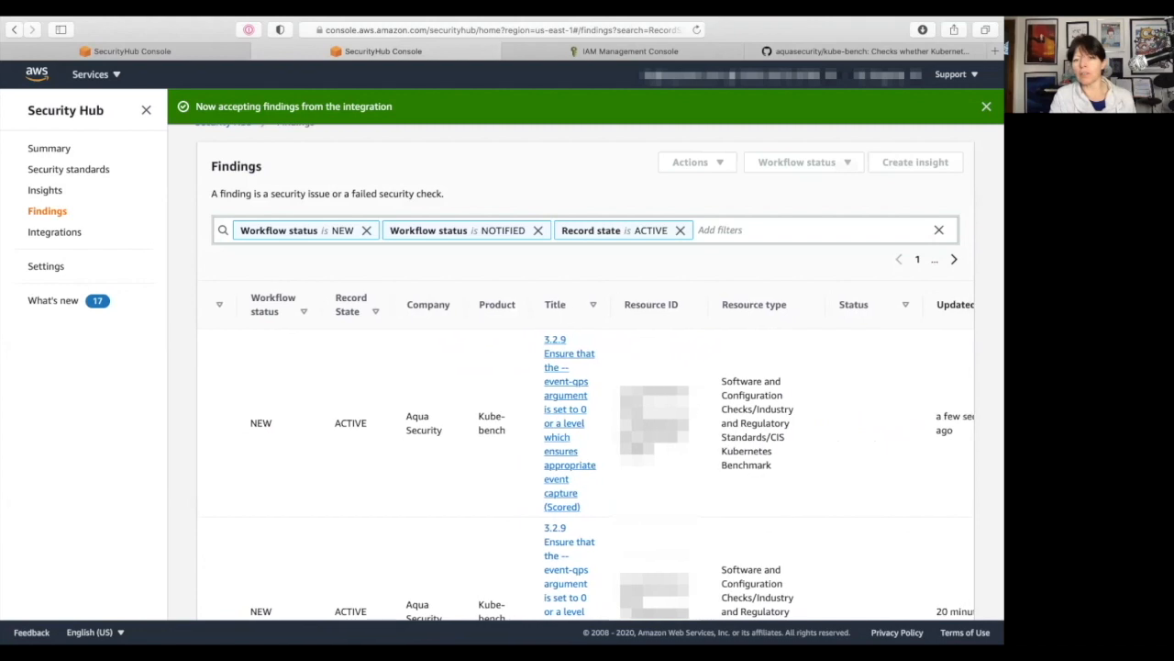
mouse_move(774, 481)
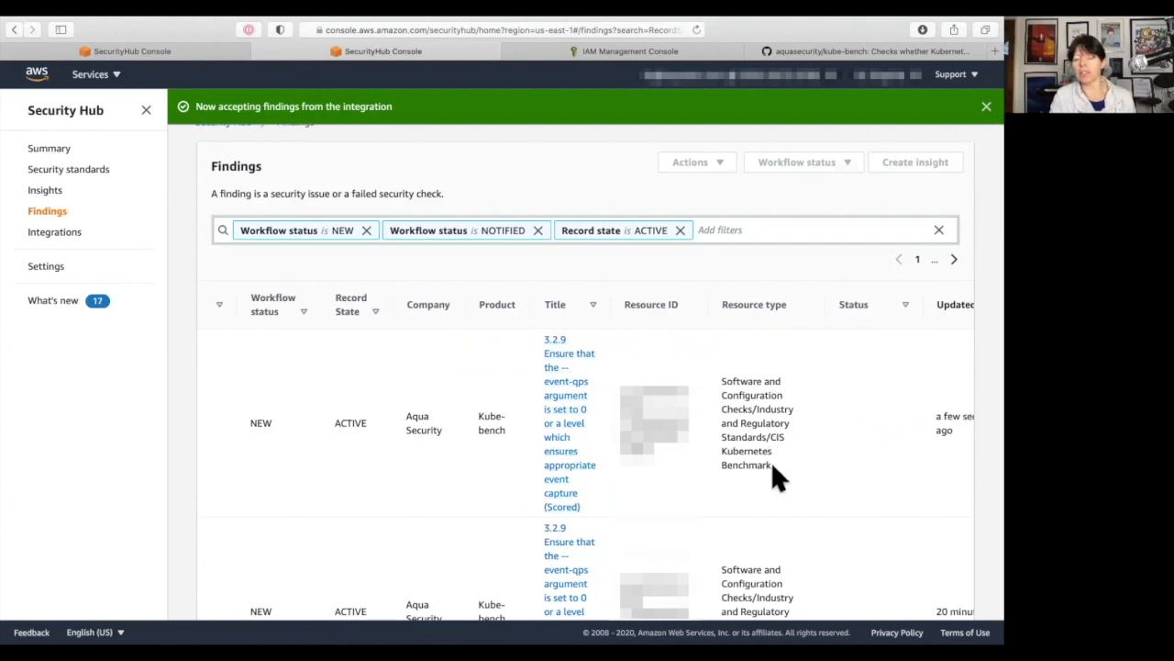